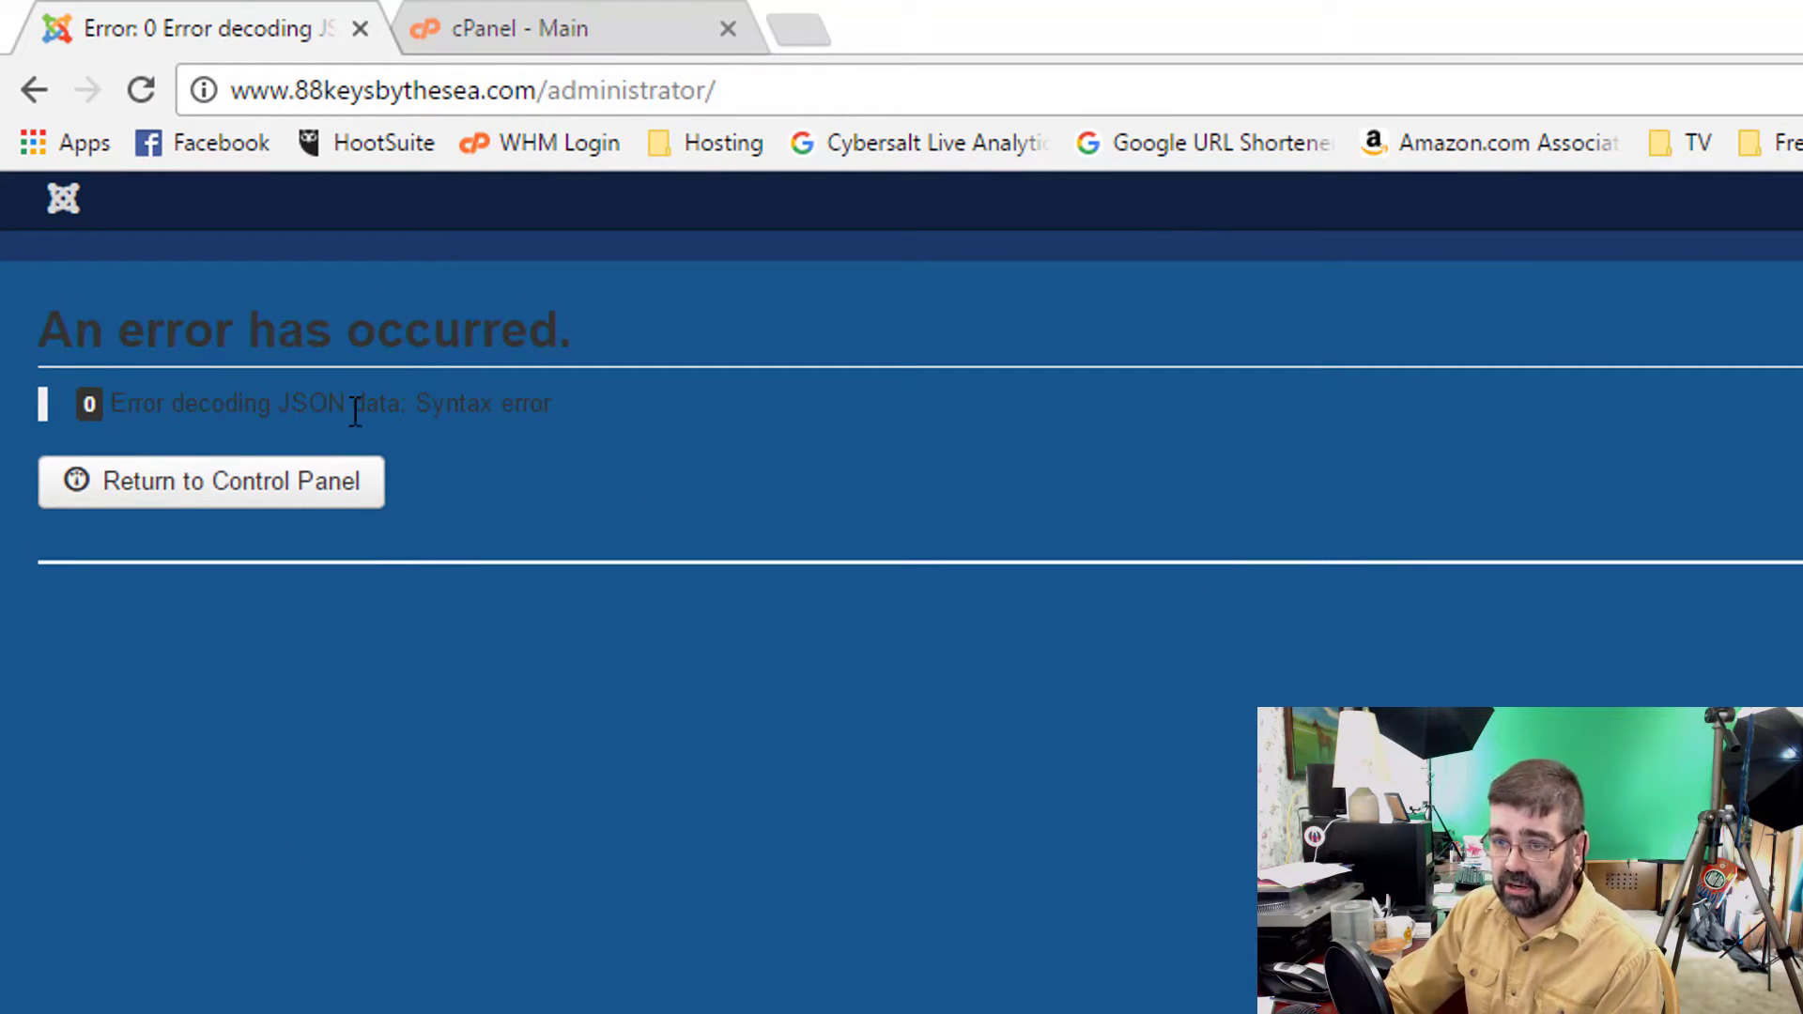
Step: Highlight the JSON decoding error, then search the cPanel dashboard for 'php'
{"action": "left_click_drag", "start_coordinate": [379, 403], "coordinate": [553, 404]}
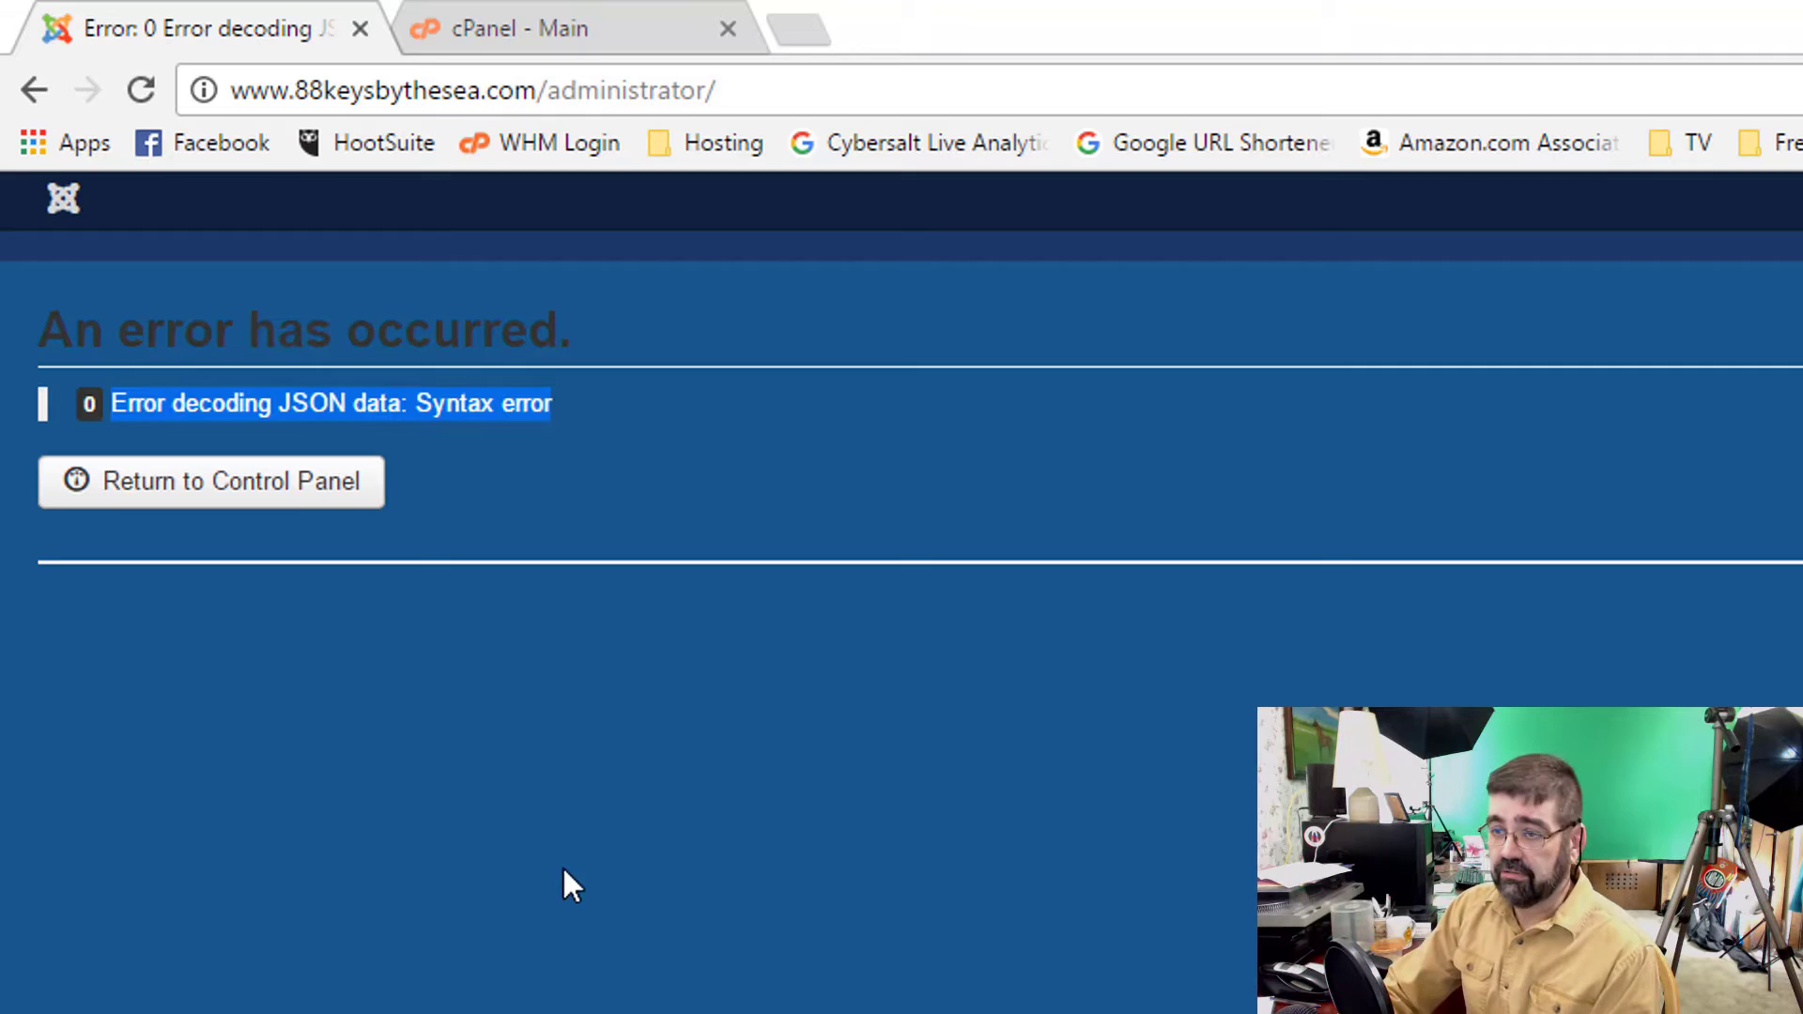
{"action": "mouse_move", "coordinate": [563, 34]}
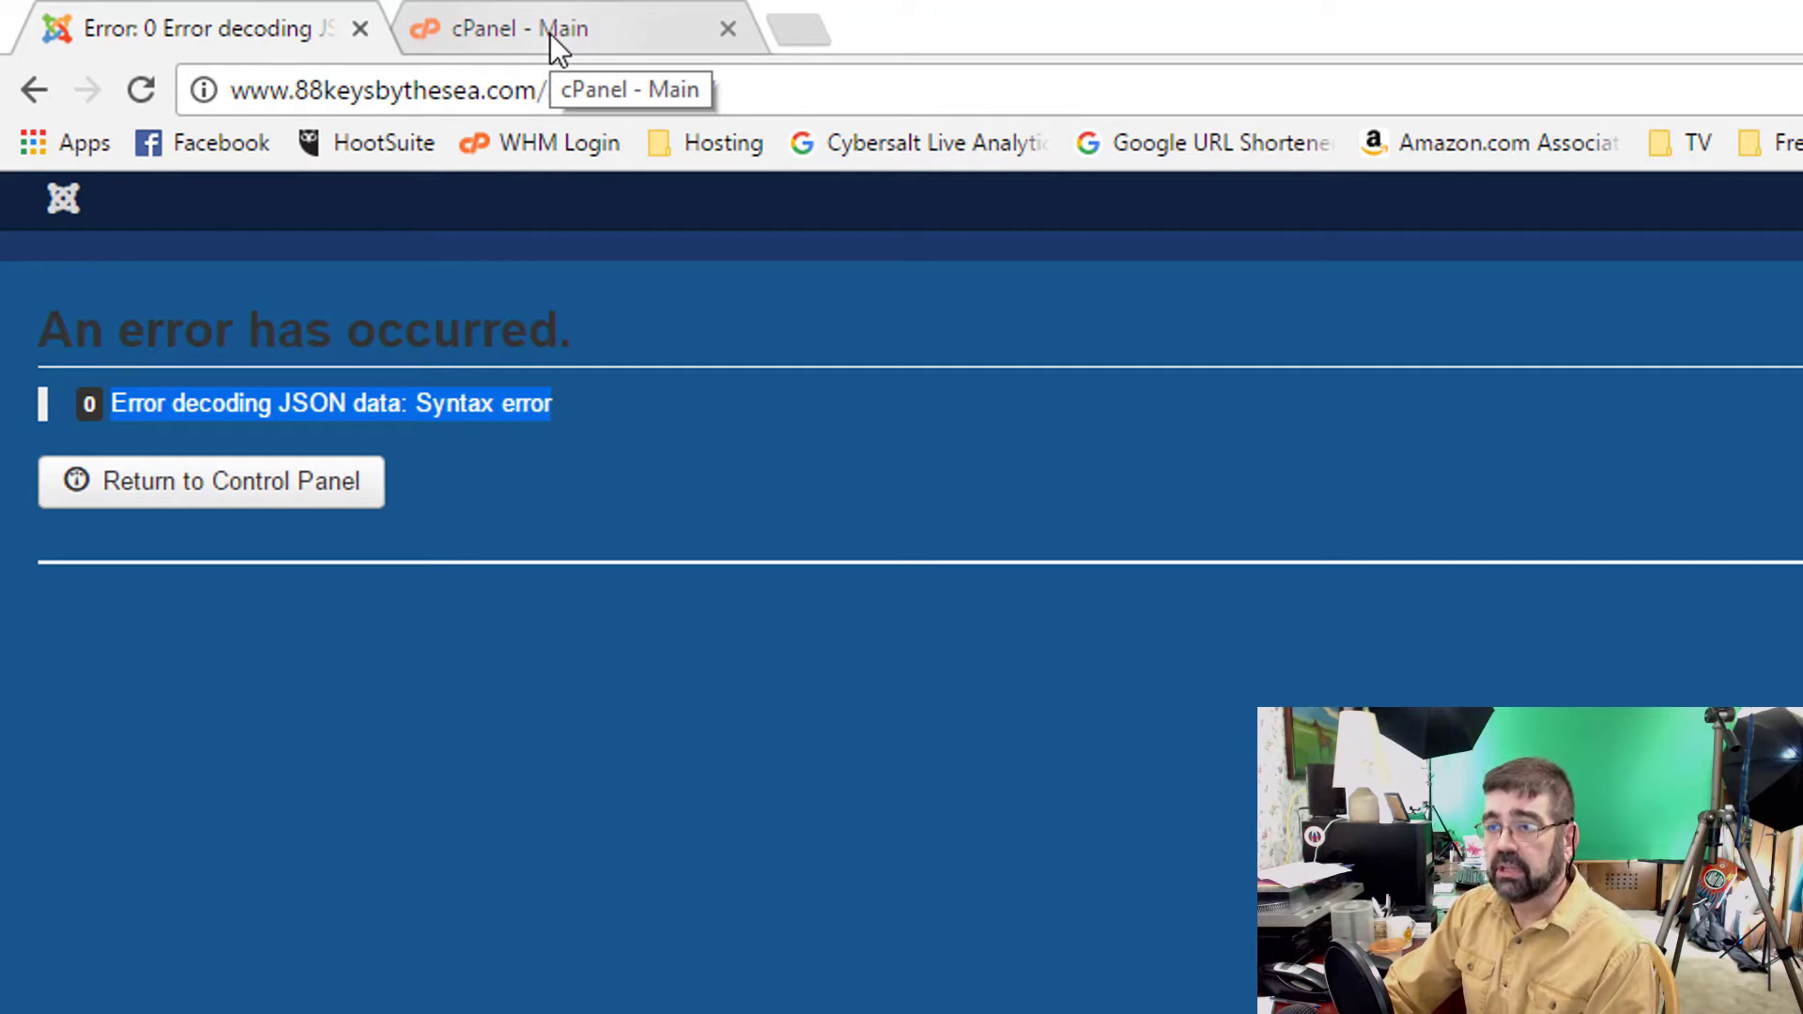
{"action": "left_click", "coordinate": [512, 28]}
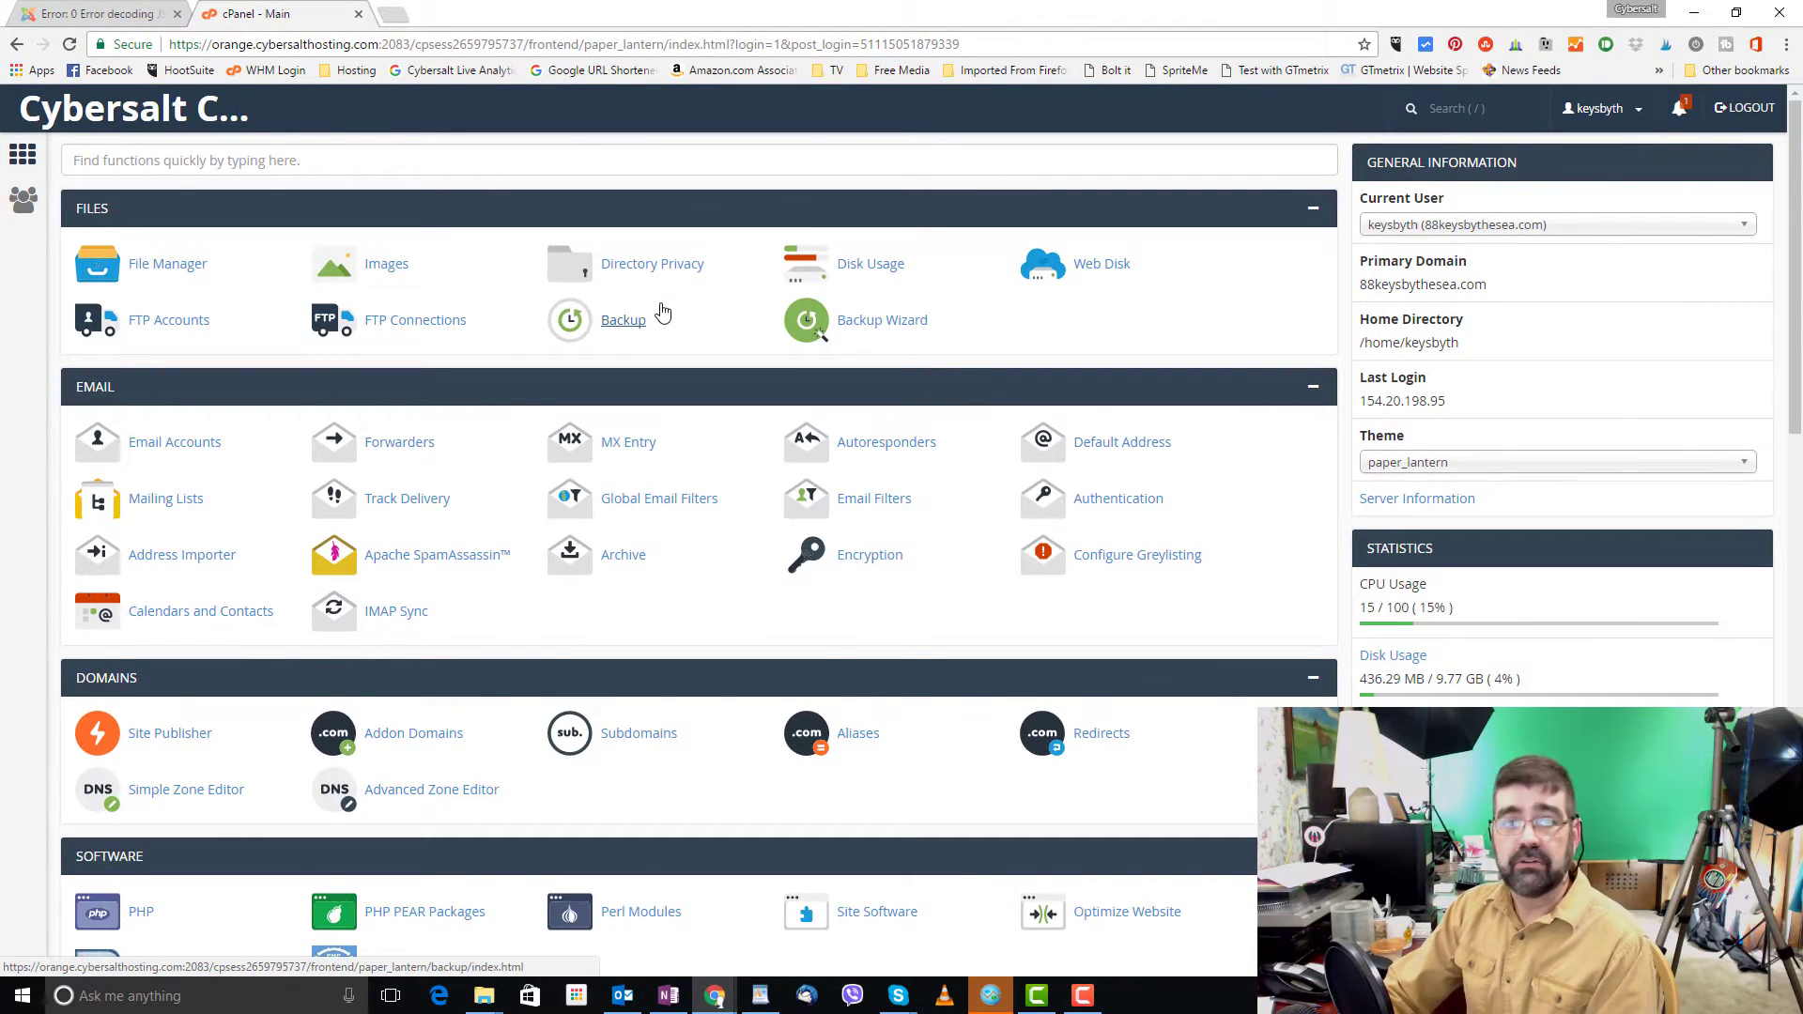
{"action": "mouse_move", "coordinate": [651, 252]}
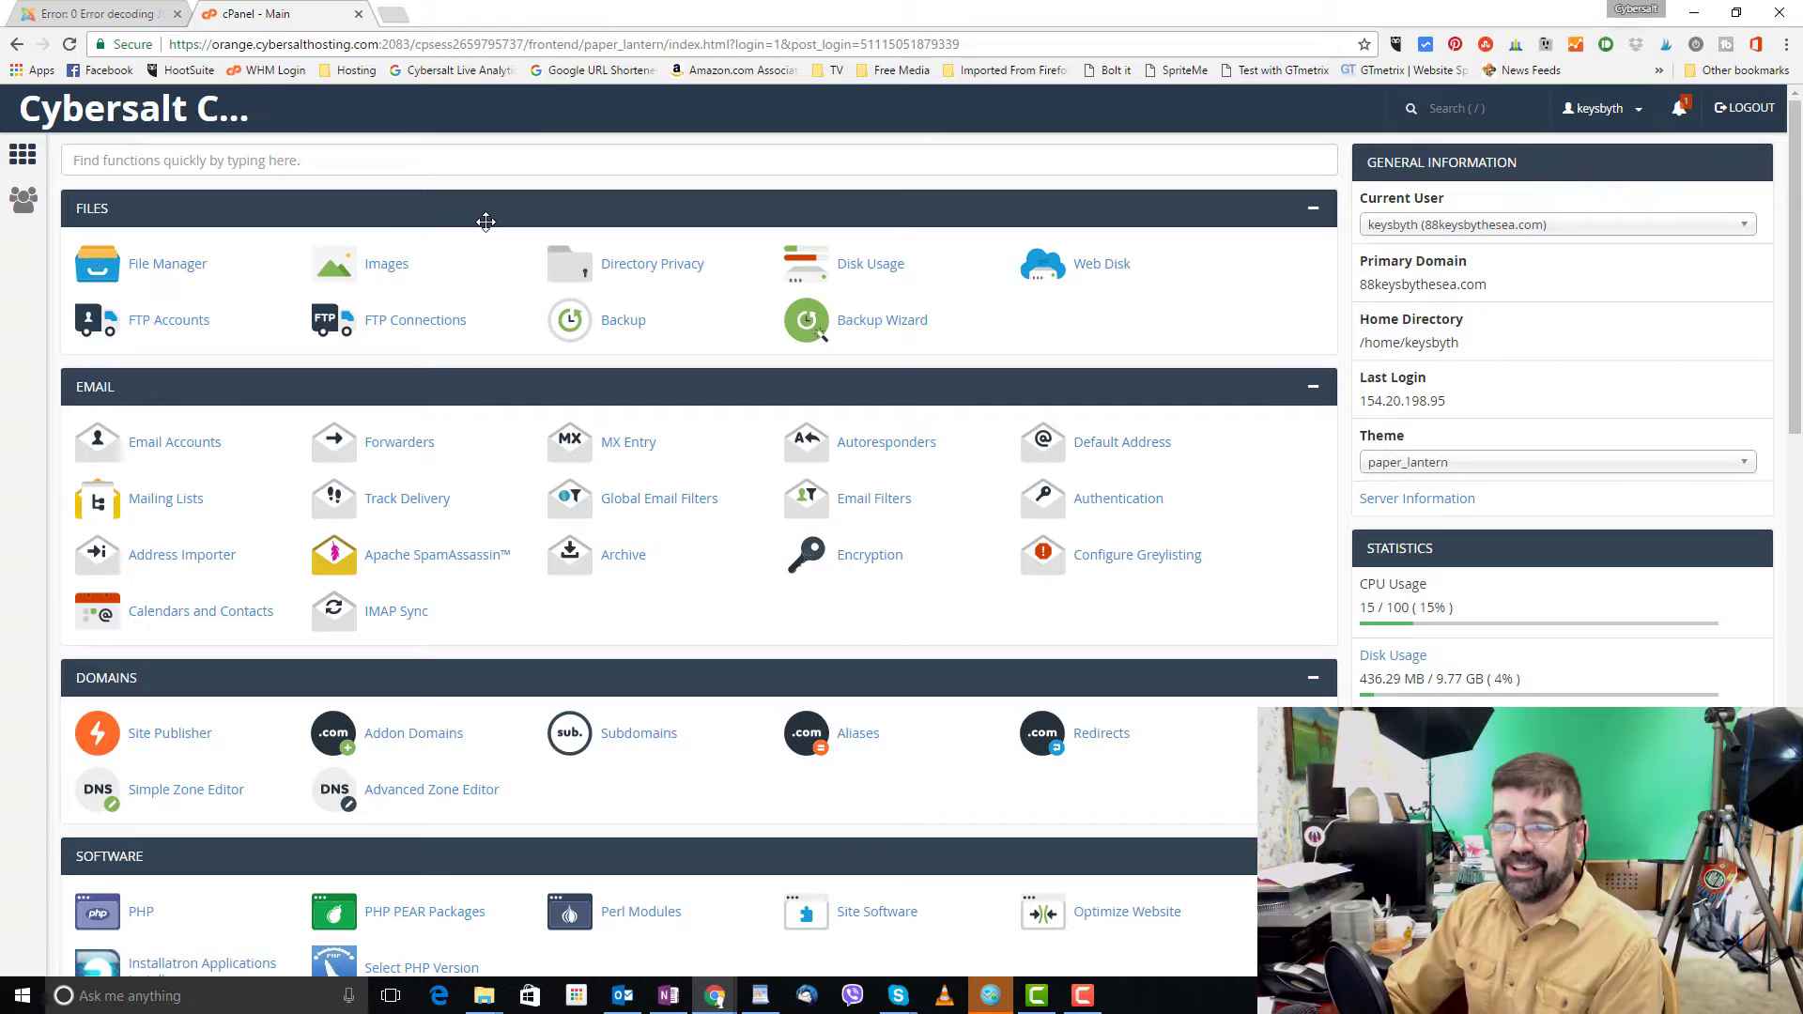
{"action": "scroll", "scroll_direction": "down", "scroll_amount": 3}
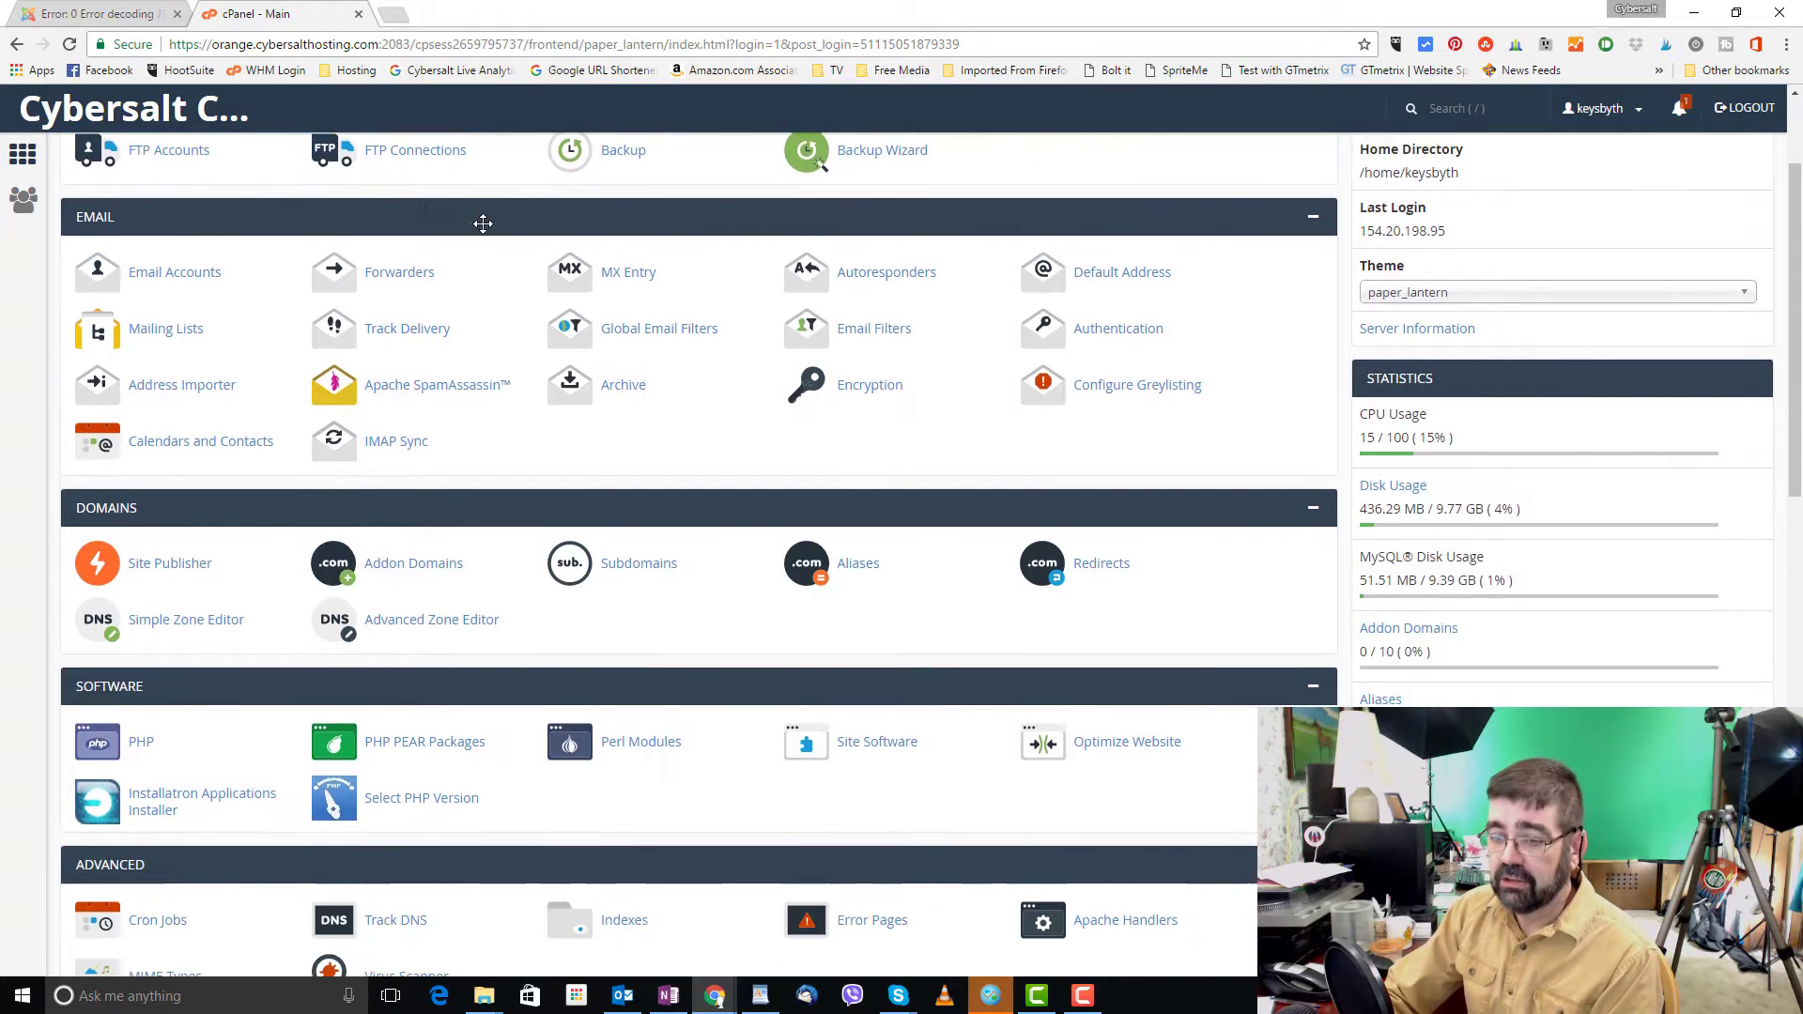
{"action": "scroll", "scroll_direction": "down", "scroll_amount": 3}
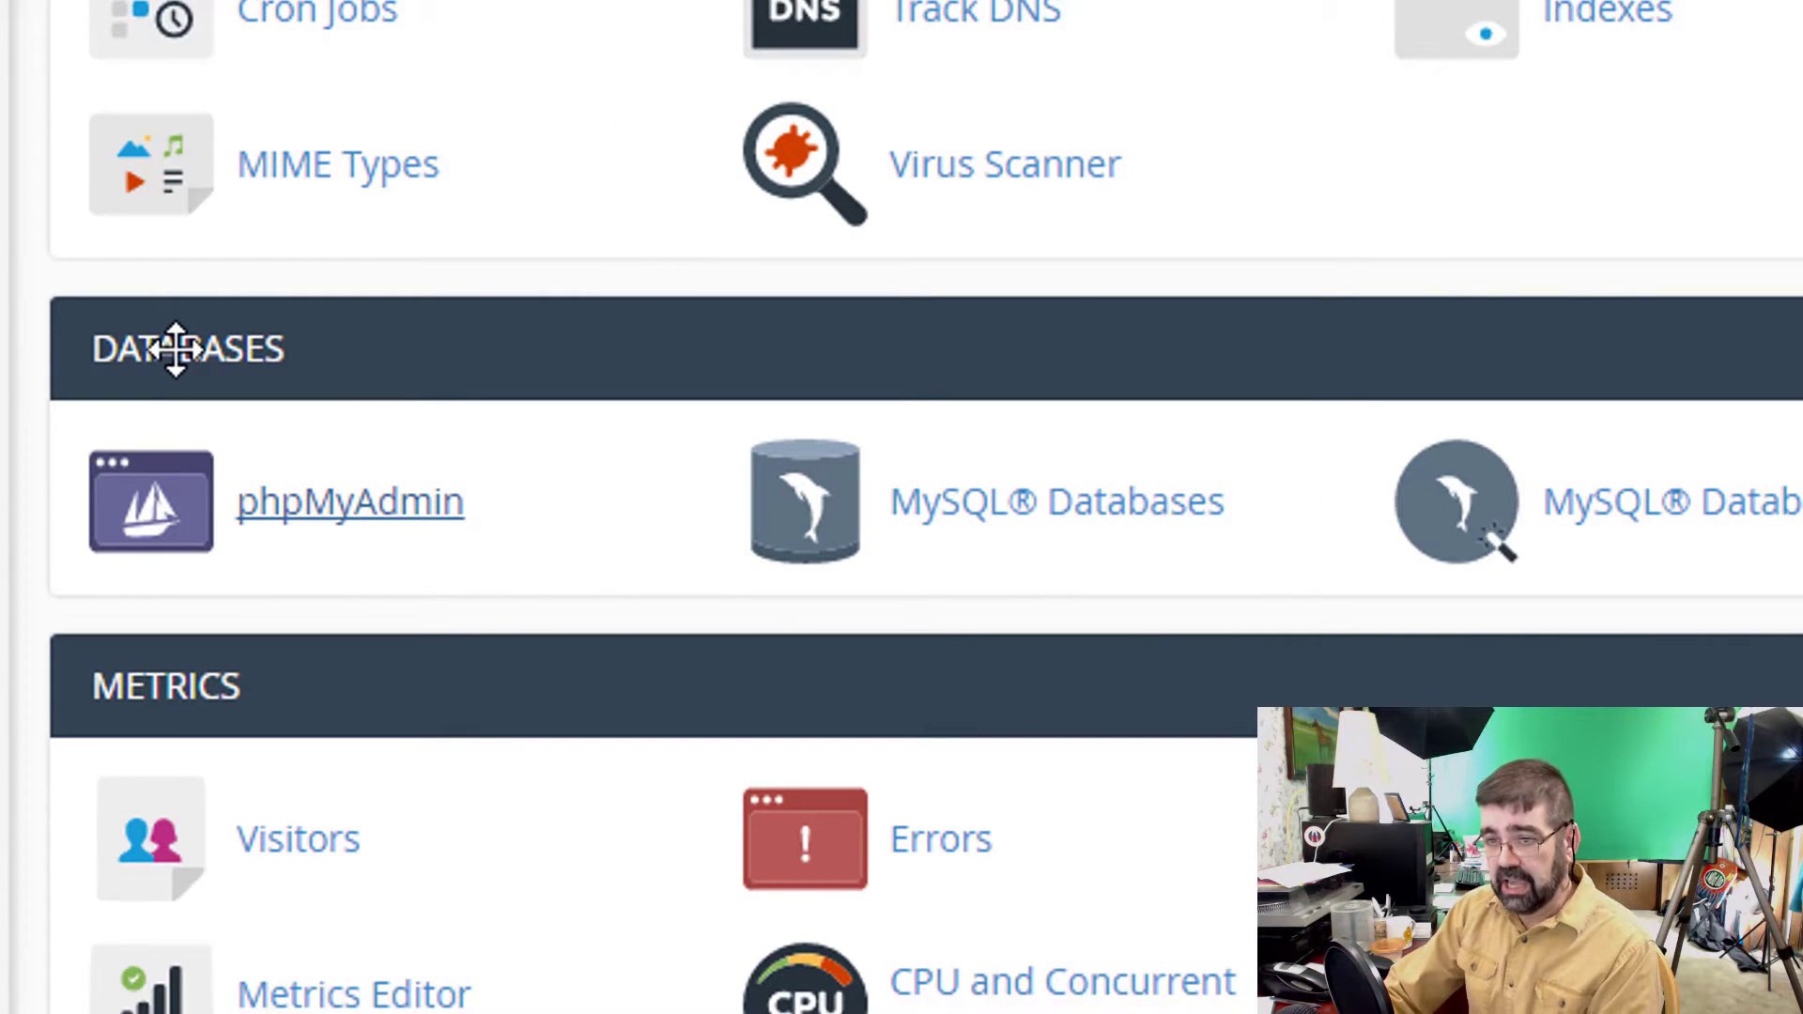
{"action": "mouse_move", "coordinate": [251, 368]}
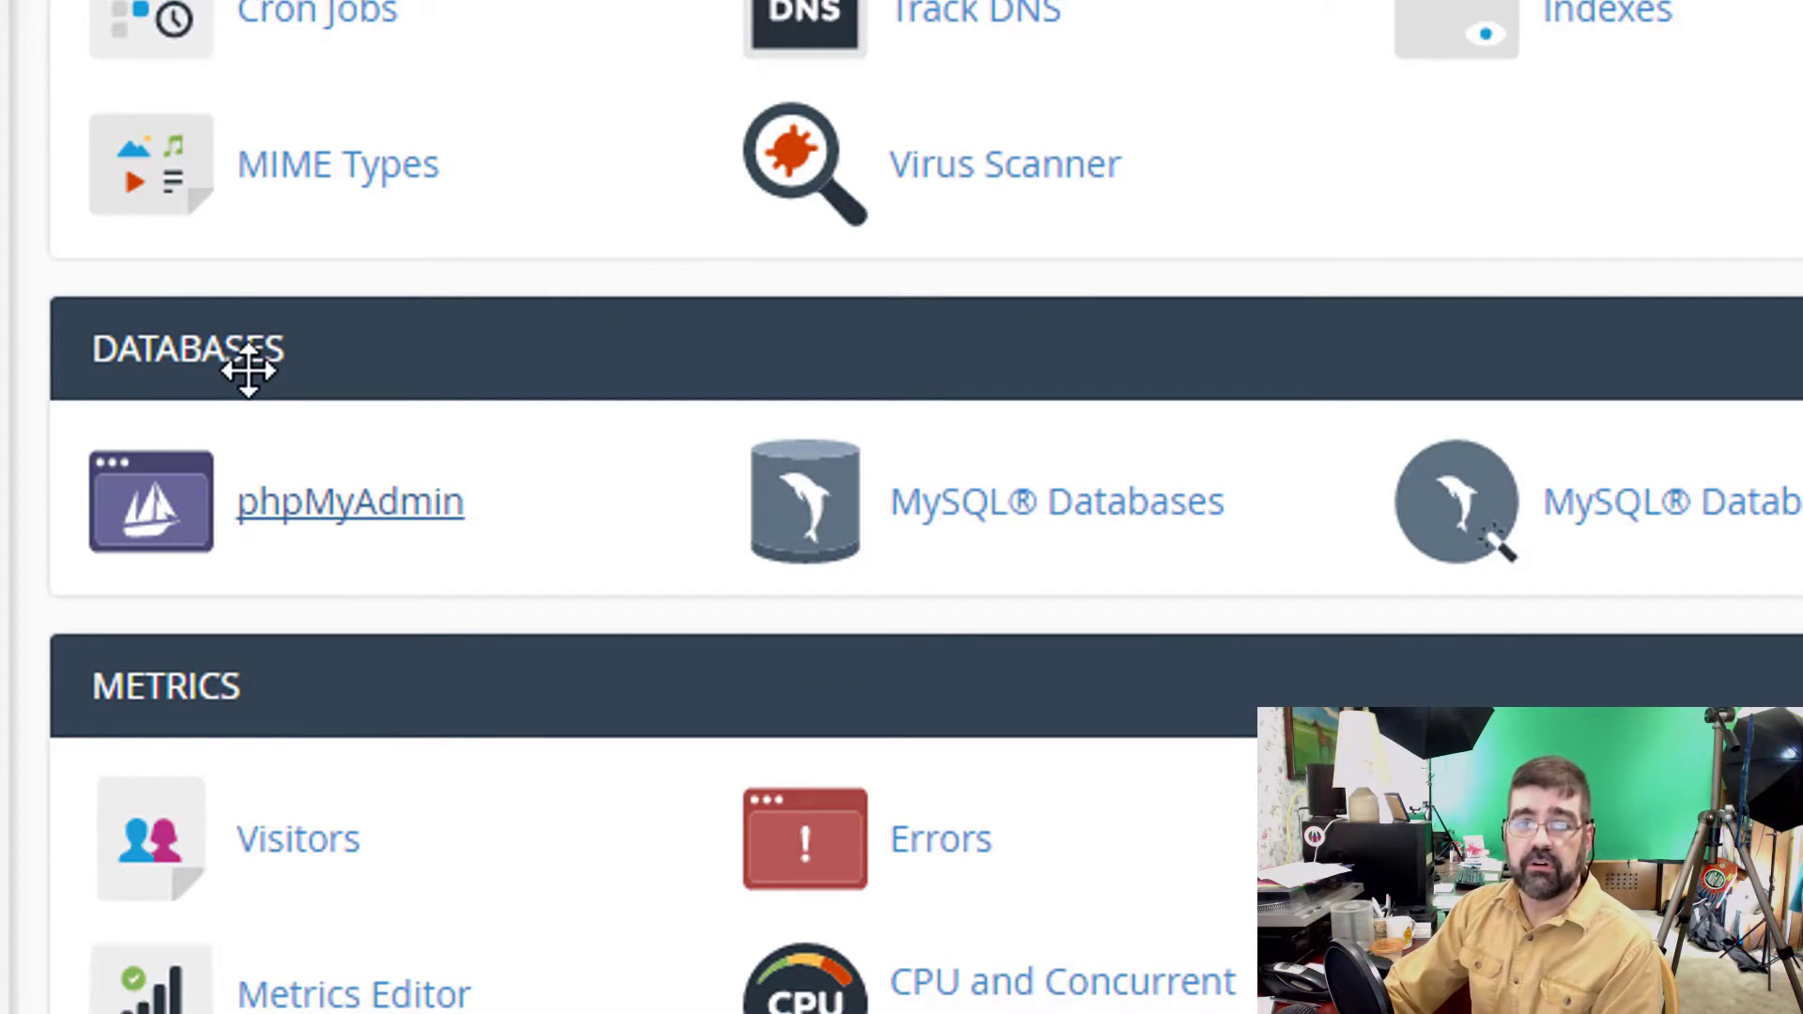
{"action": "mouse_move", "coordinate": [196, 184]}
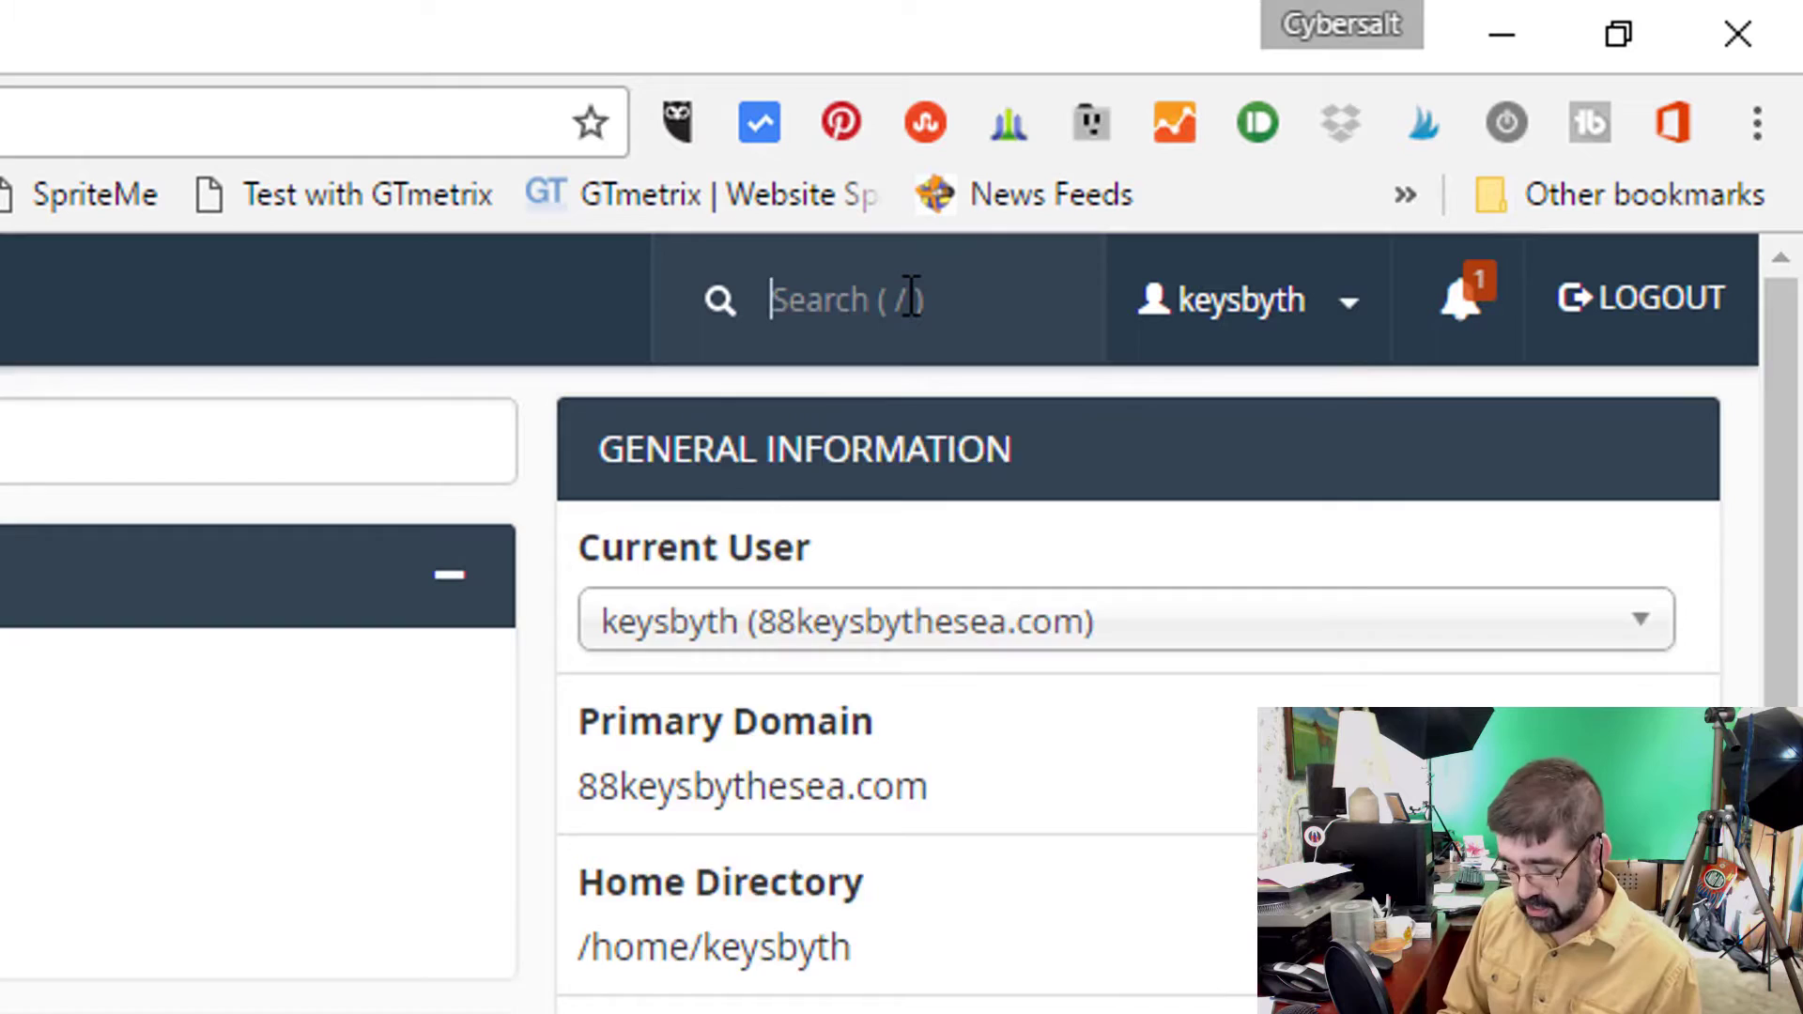
{"action": "type", "text": "php"}
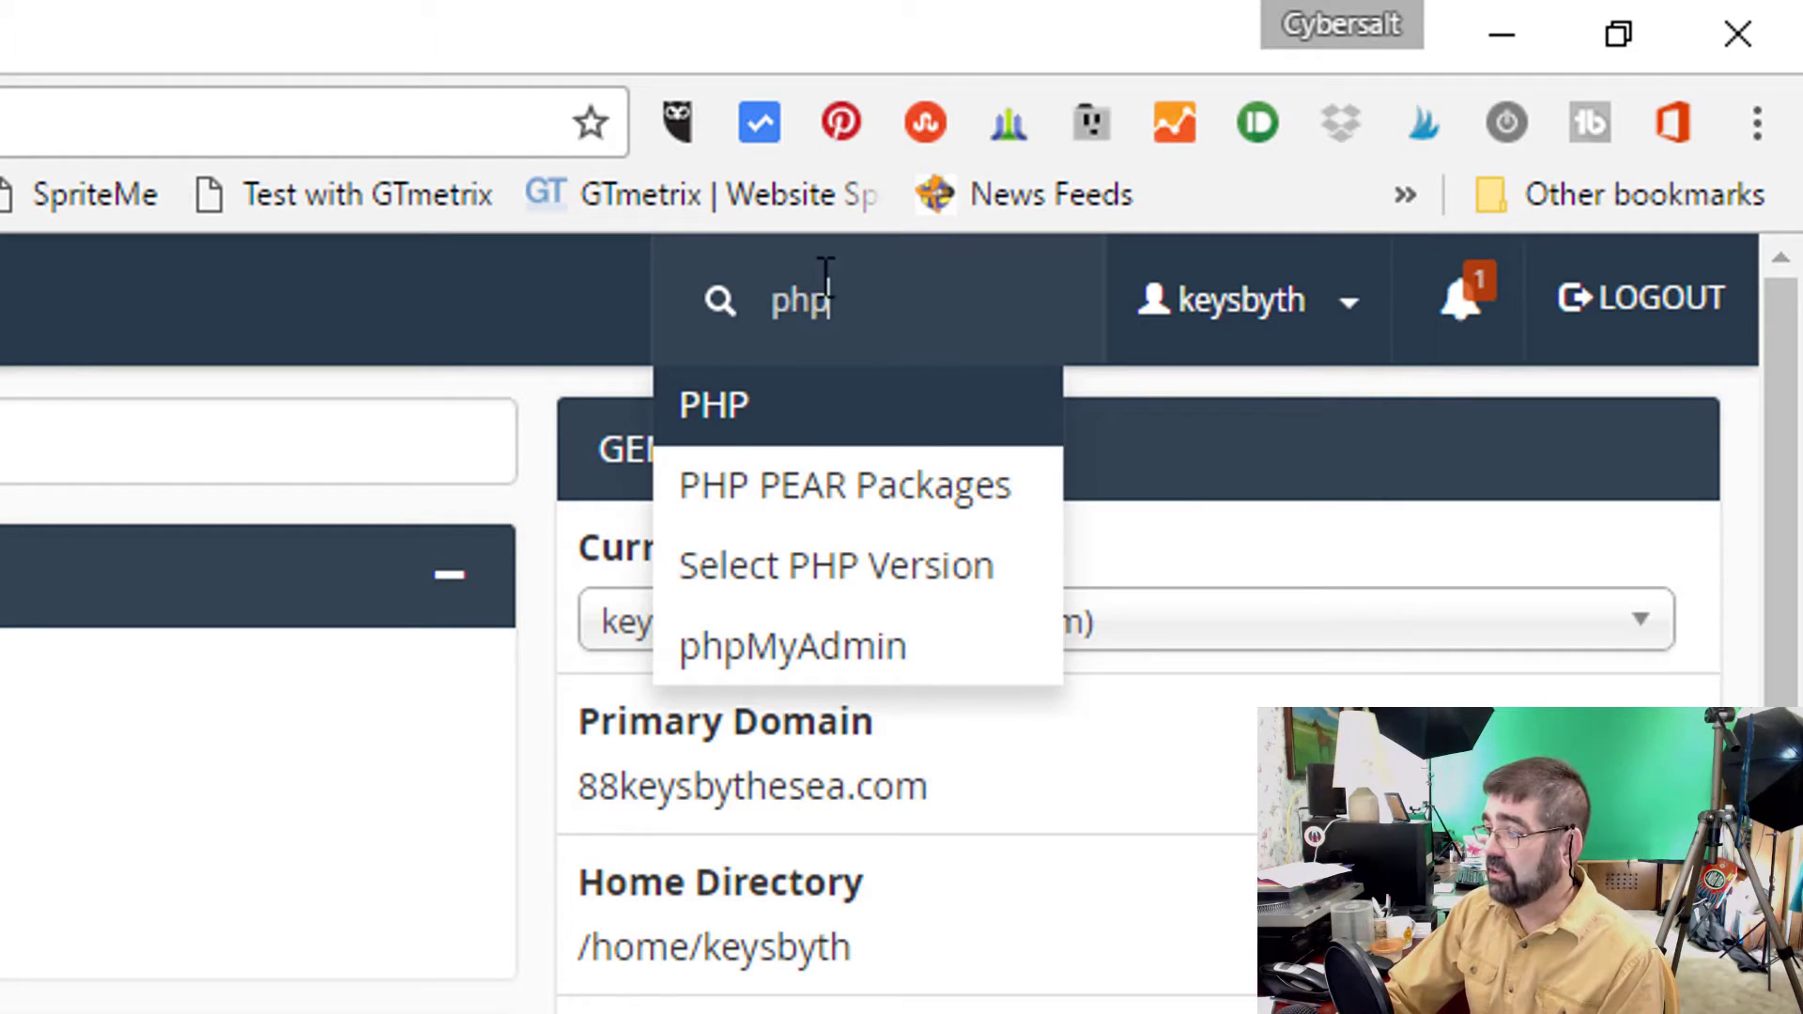
{"action": "mouse_move", "coordinate": [793, 645]}
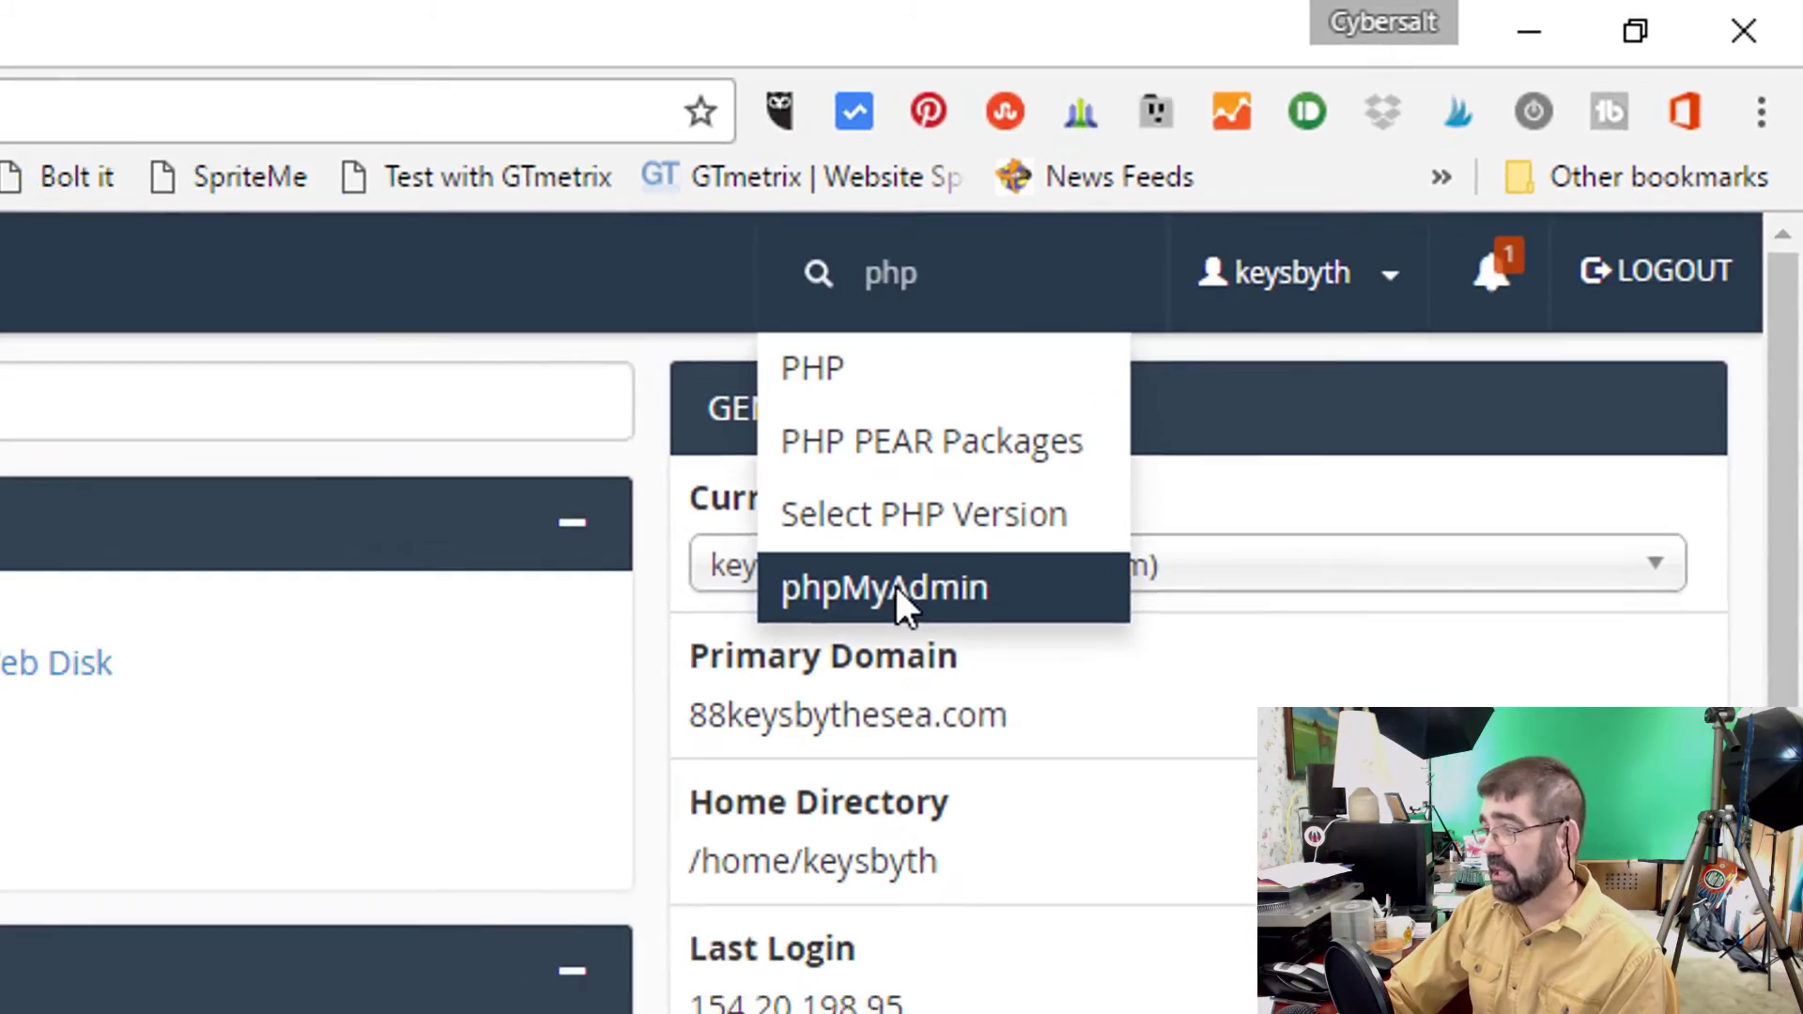
Step: Launch phpMyAdmin and open the SQL editor for the keysbyth_88keys database
{"action": "left_click", "coordinate": [883, 587]}
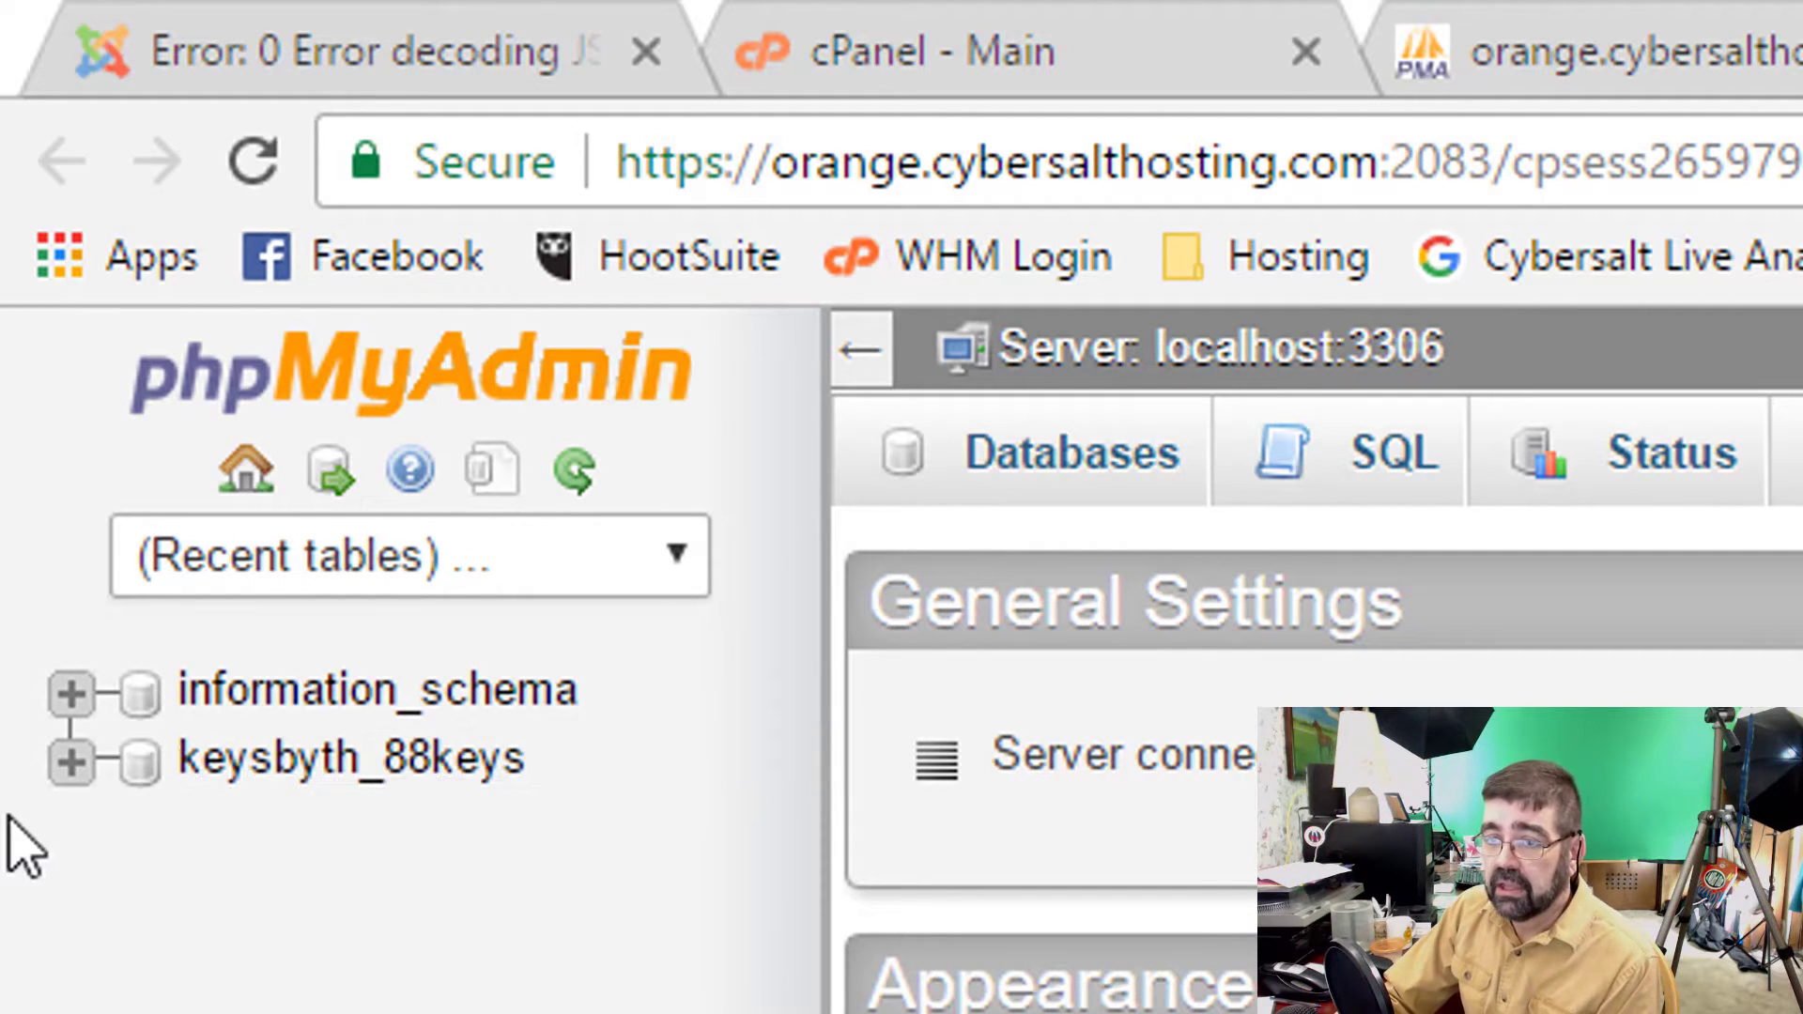
{"action": "mouse_move", "coordinate": [350, 757]}
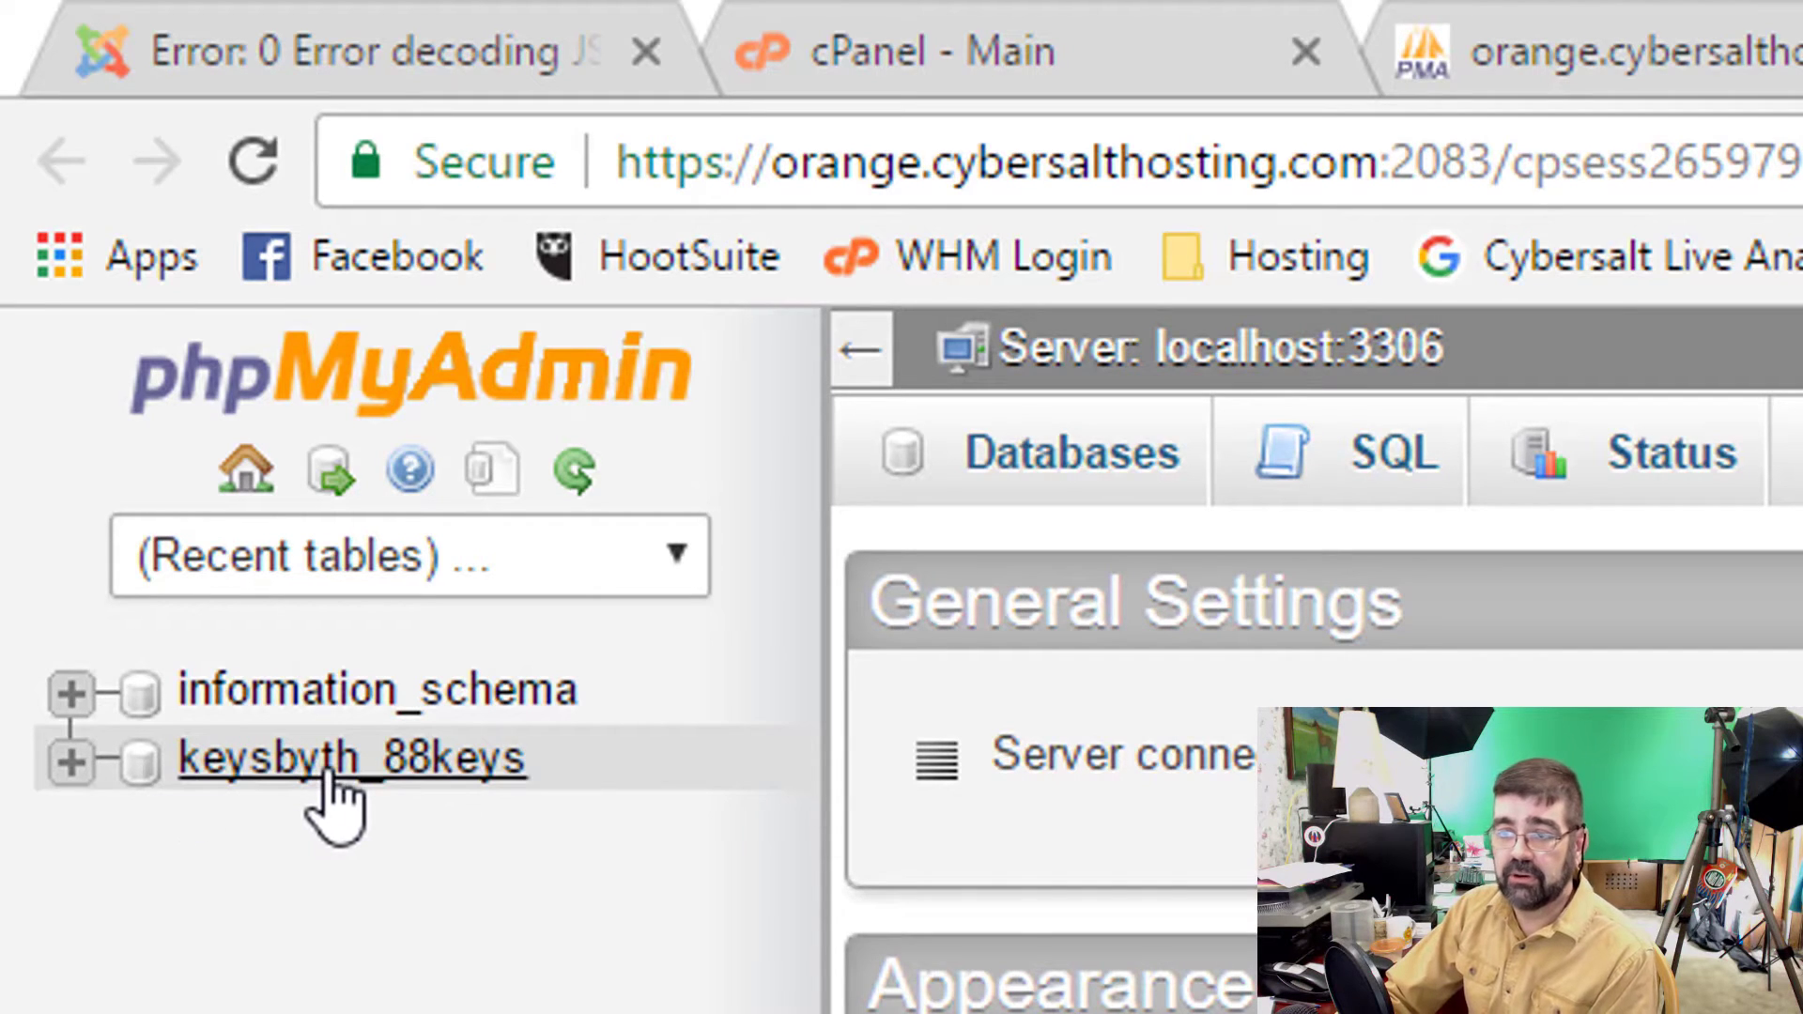
{"action": "mouse_move", "coordinate": [378, 691]}
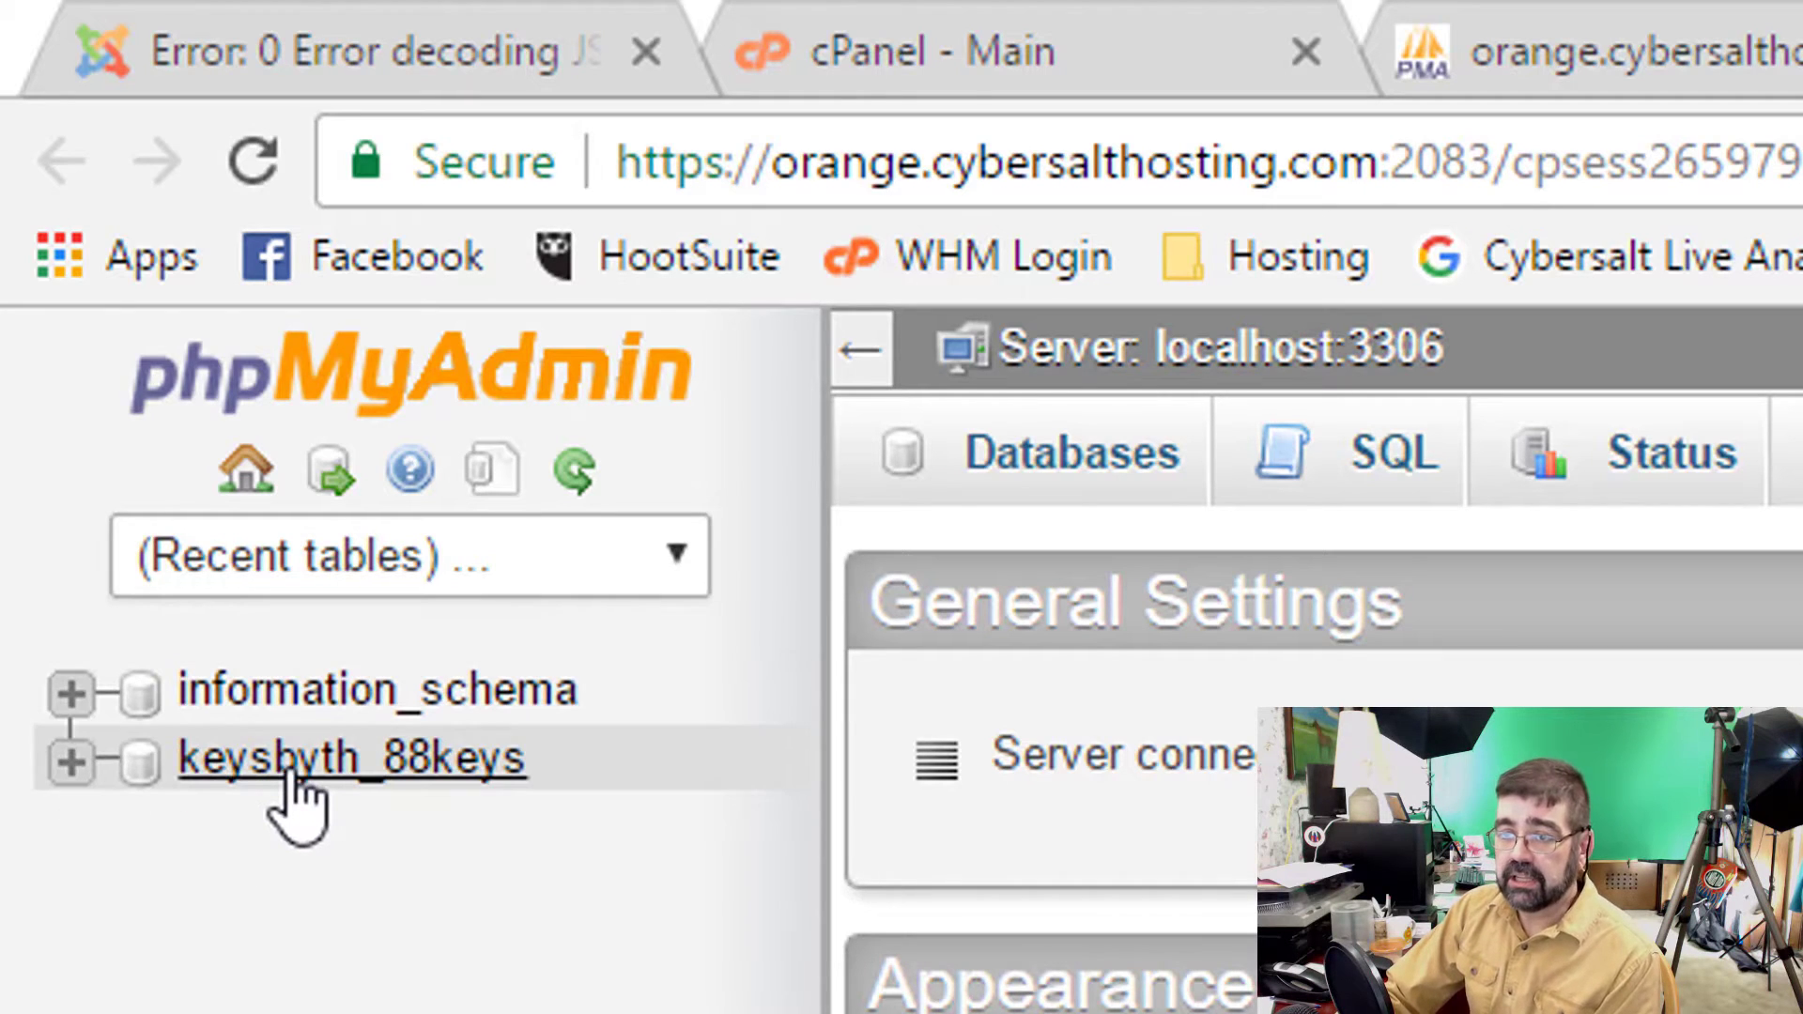
{"action": "mouse_move", "coordinate": [322, 794]}
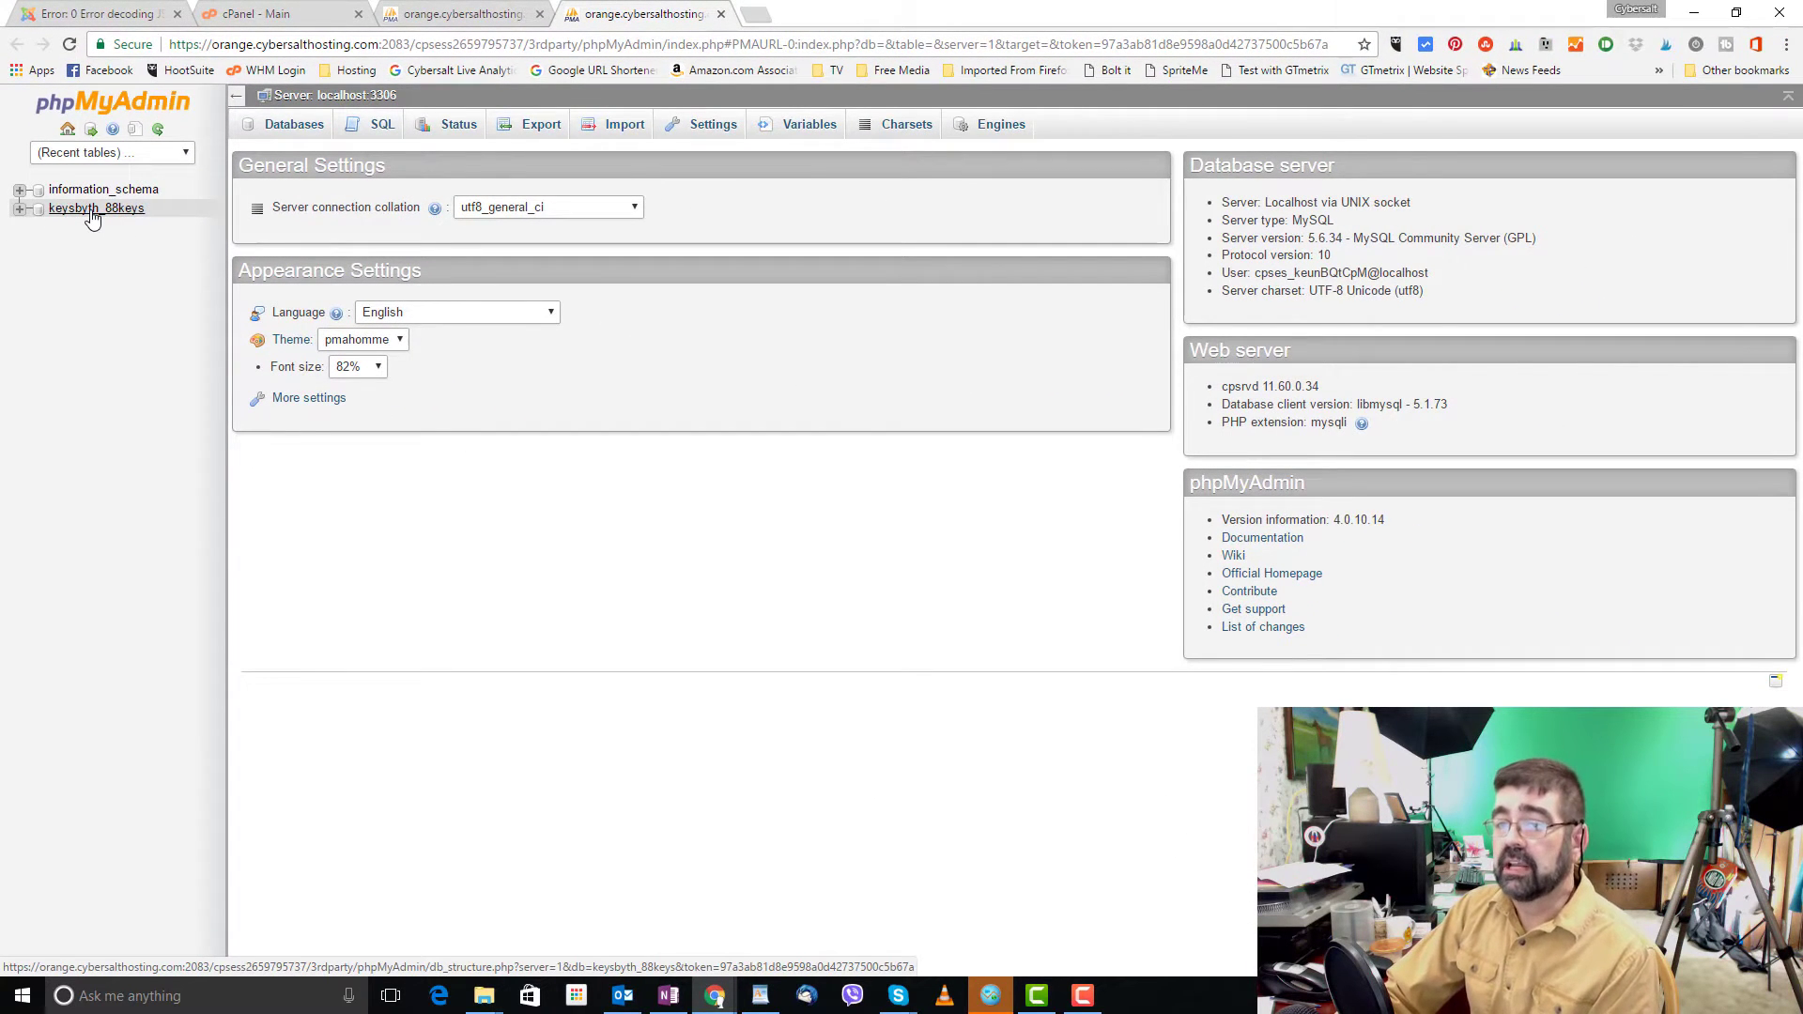
{"action": "left_click", "coordinate": [95, 208]}
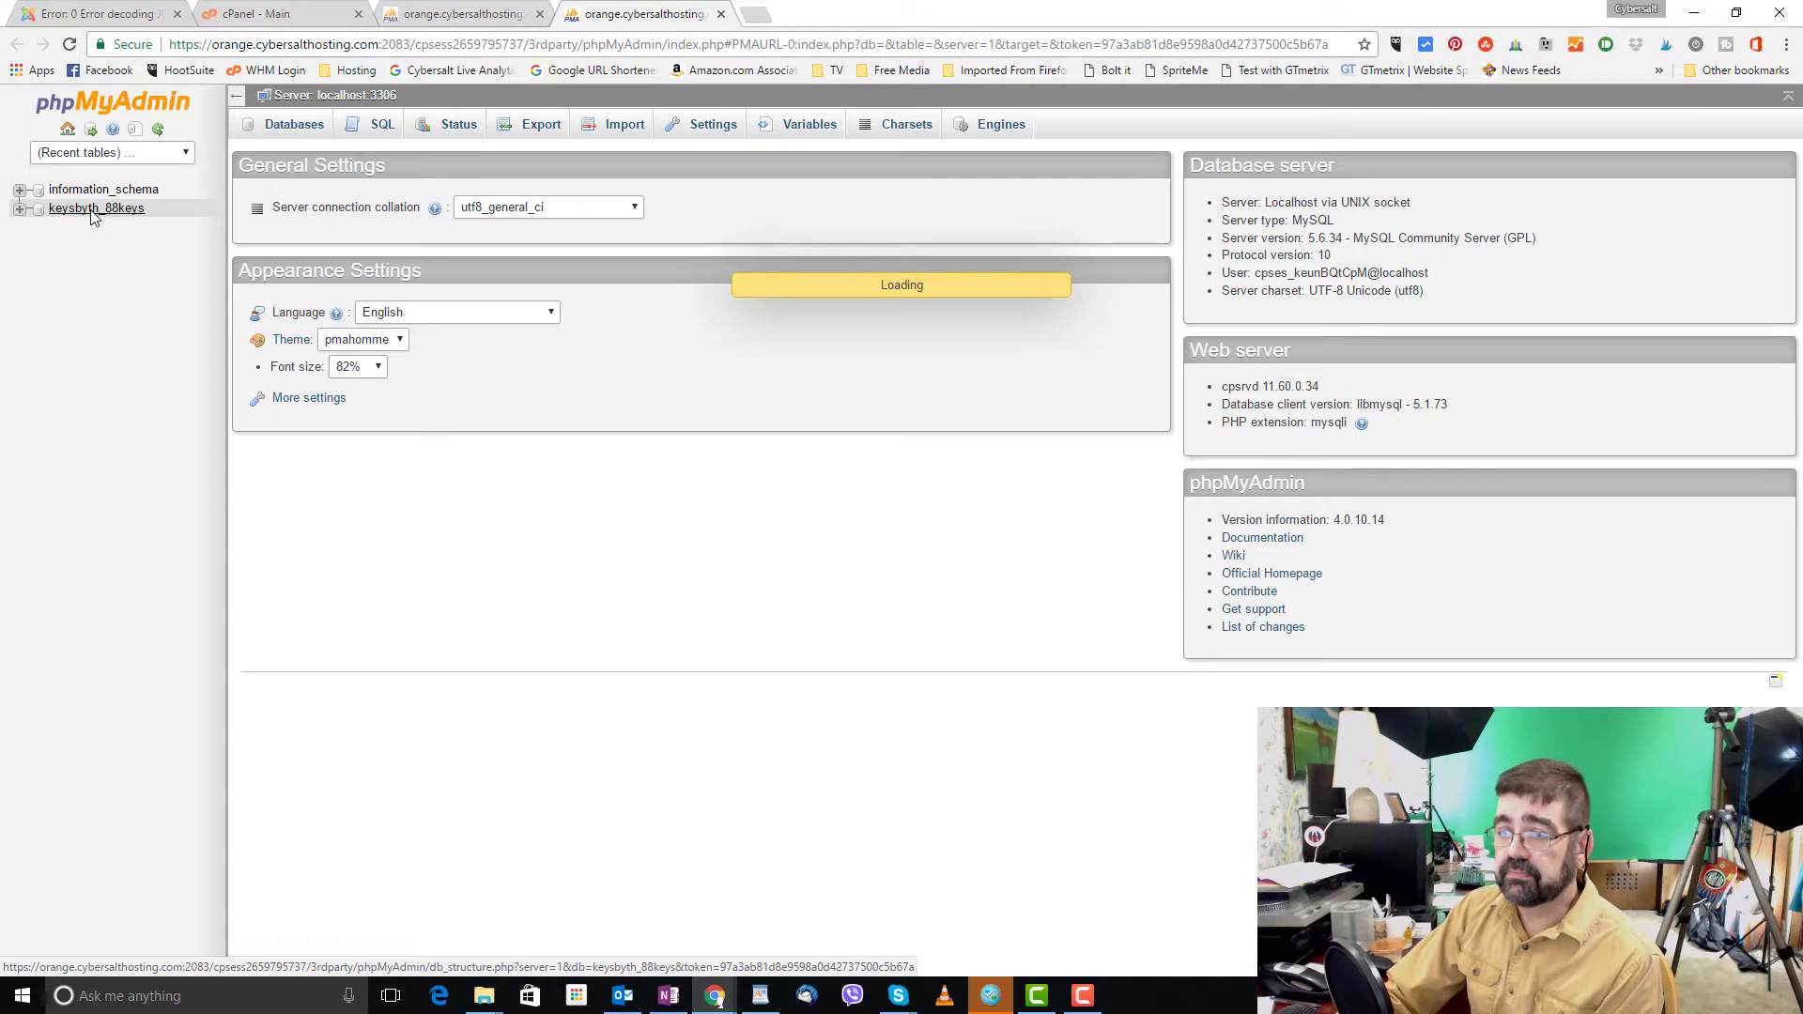
{"action": "left_click", "coordinate": [97, 209]}
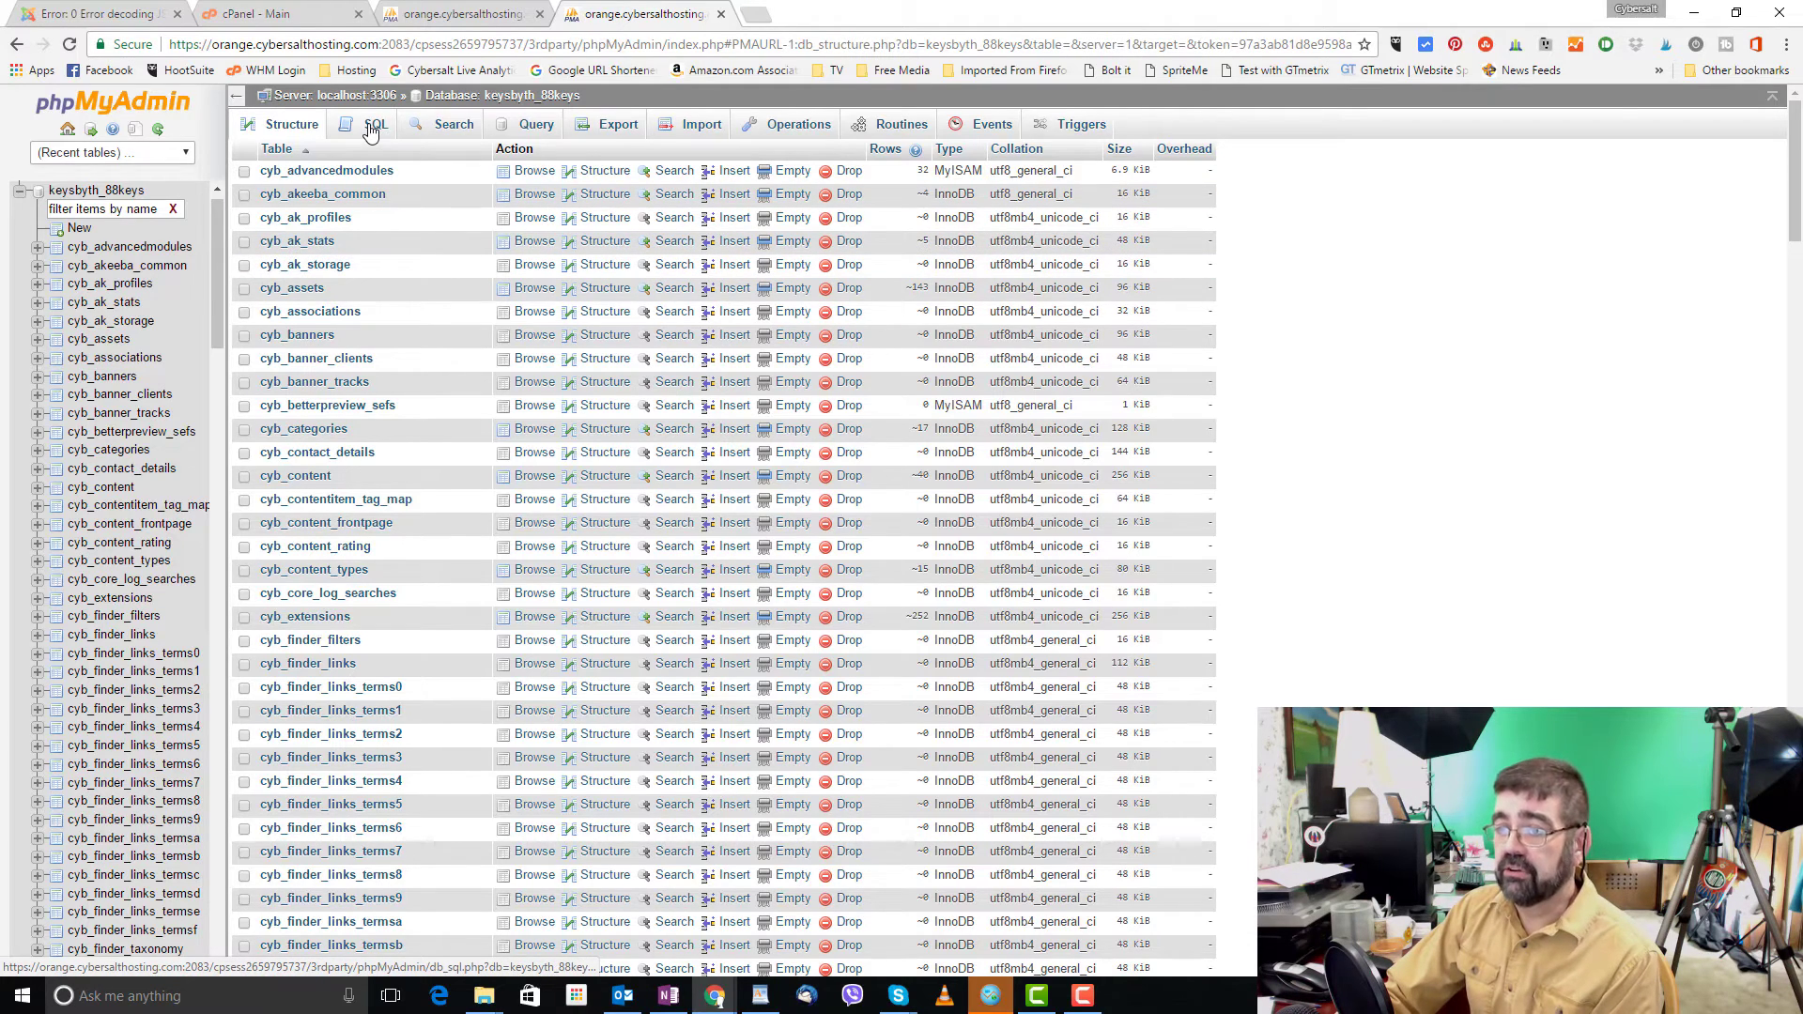
{"action": "left_click", "coordinate": [375, 124]}
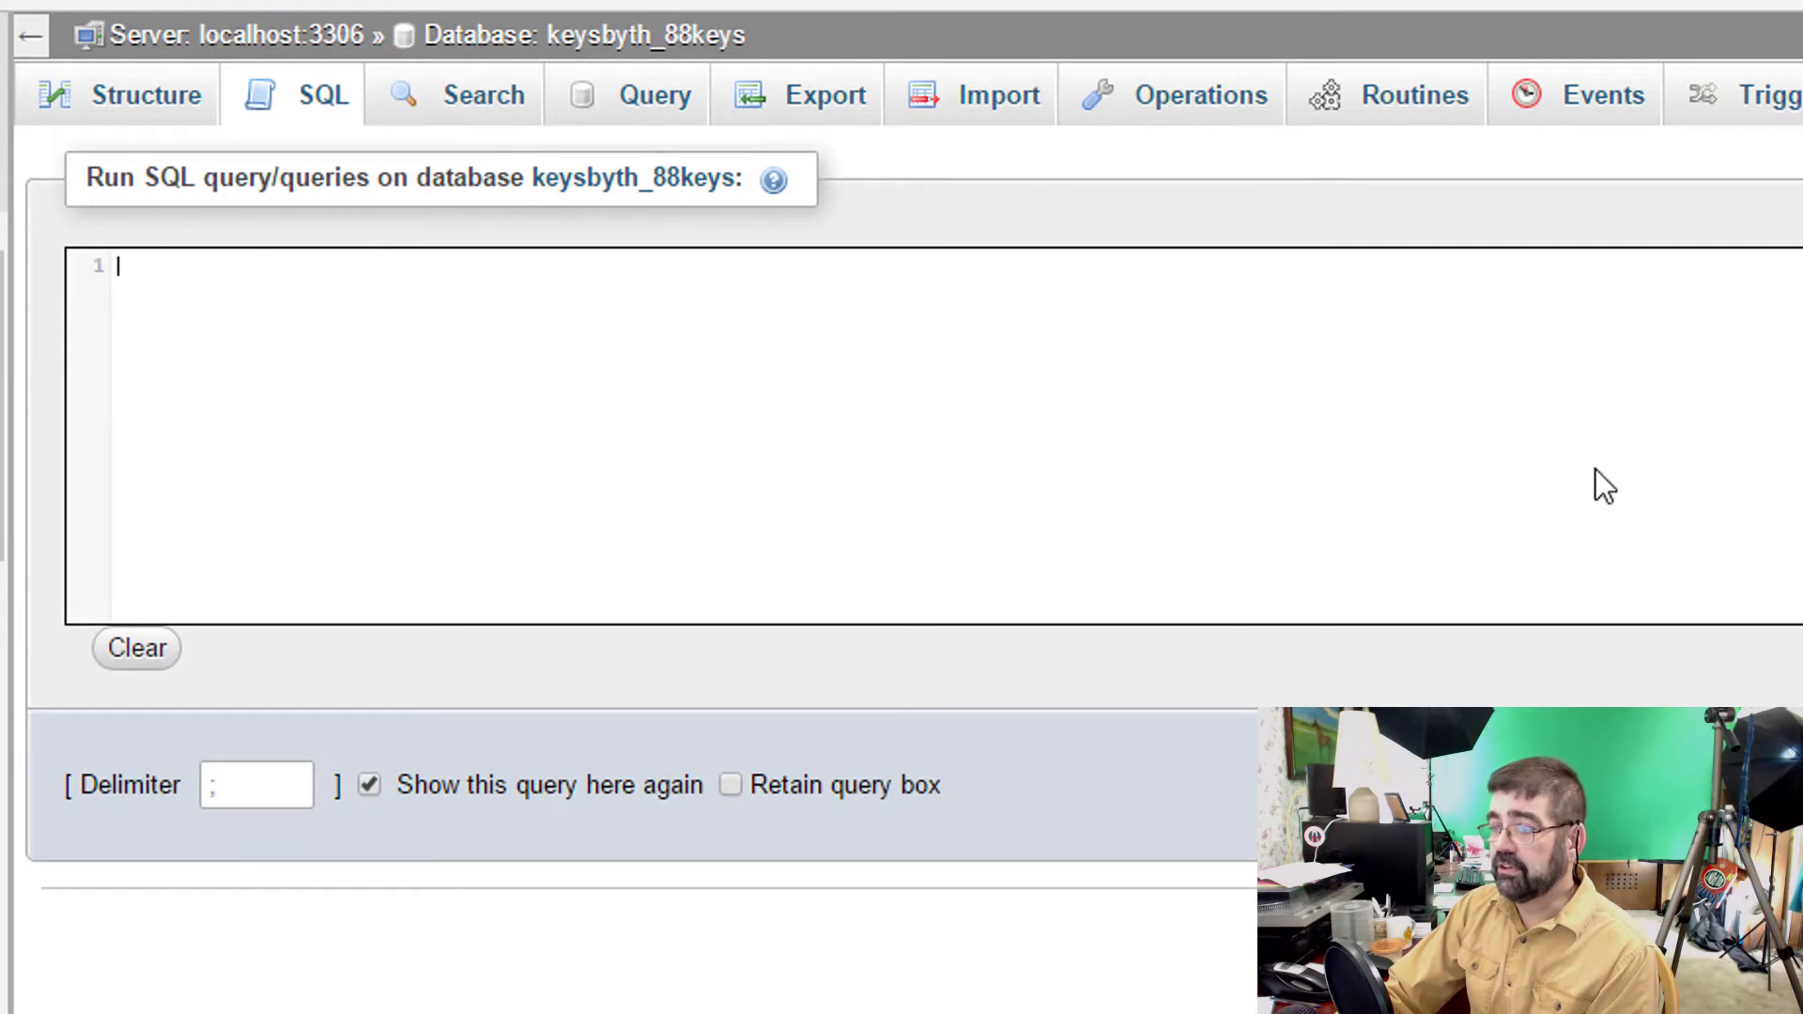
{"action": "mouse_move", "coordinate": [1167, 420]}
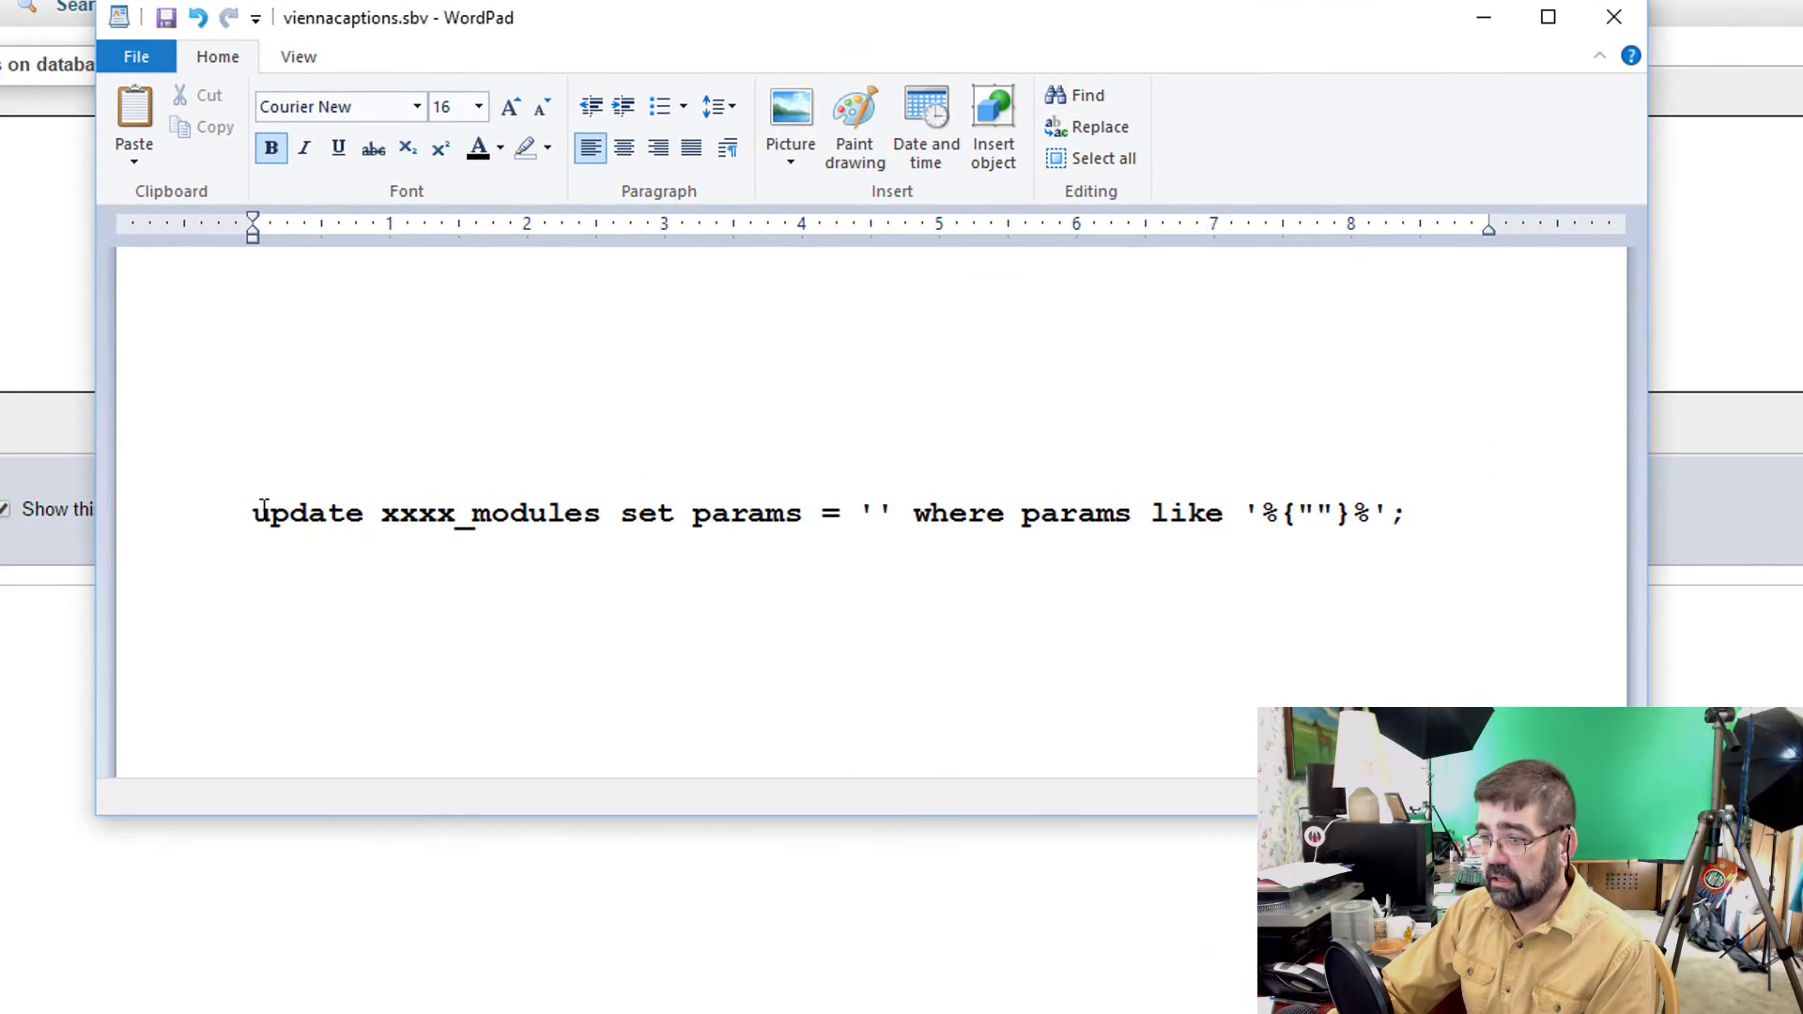
Step: Select the 'update xxxx_modules' query line in WordPad and copy it
{"action": "left_click_drag", "start_coordinate": [252, 513], "coordinate": [678, 513]}
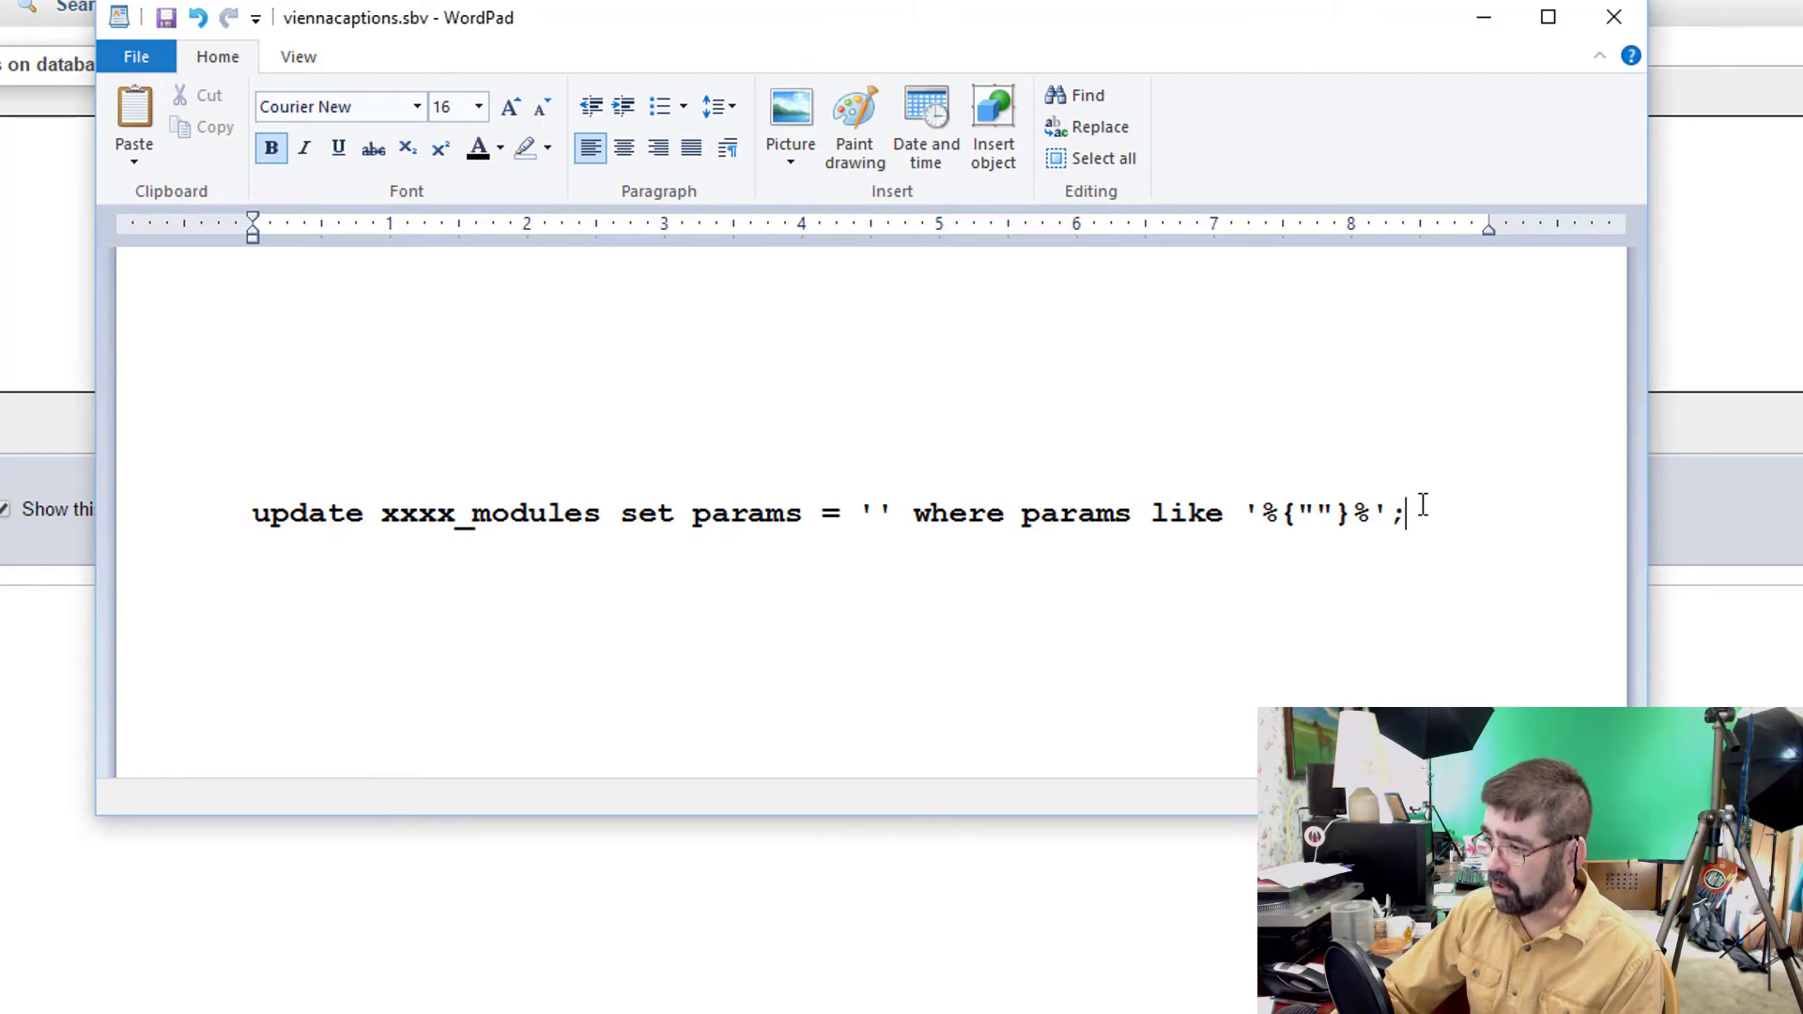
{"action": "triple_click", "coordinate": [805, 513]}
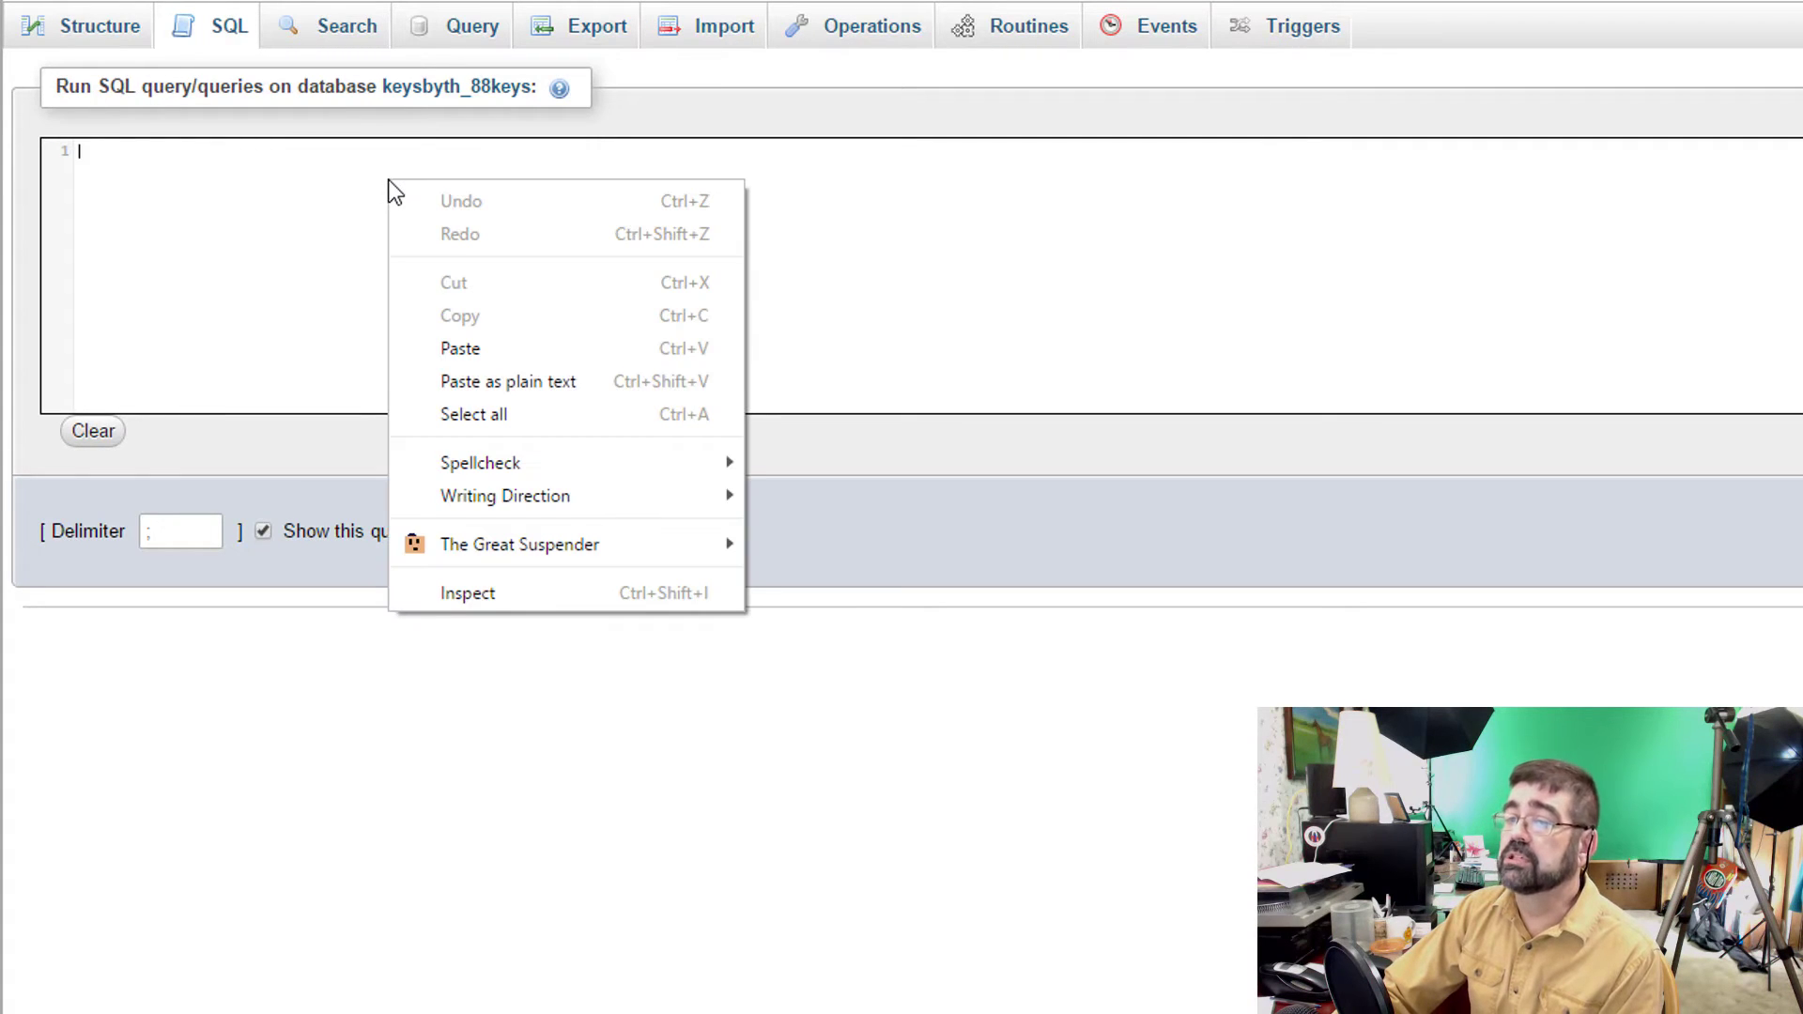
{"action": "mouse_move", "coordinate": [574, 353]}
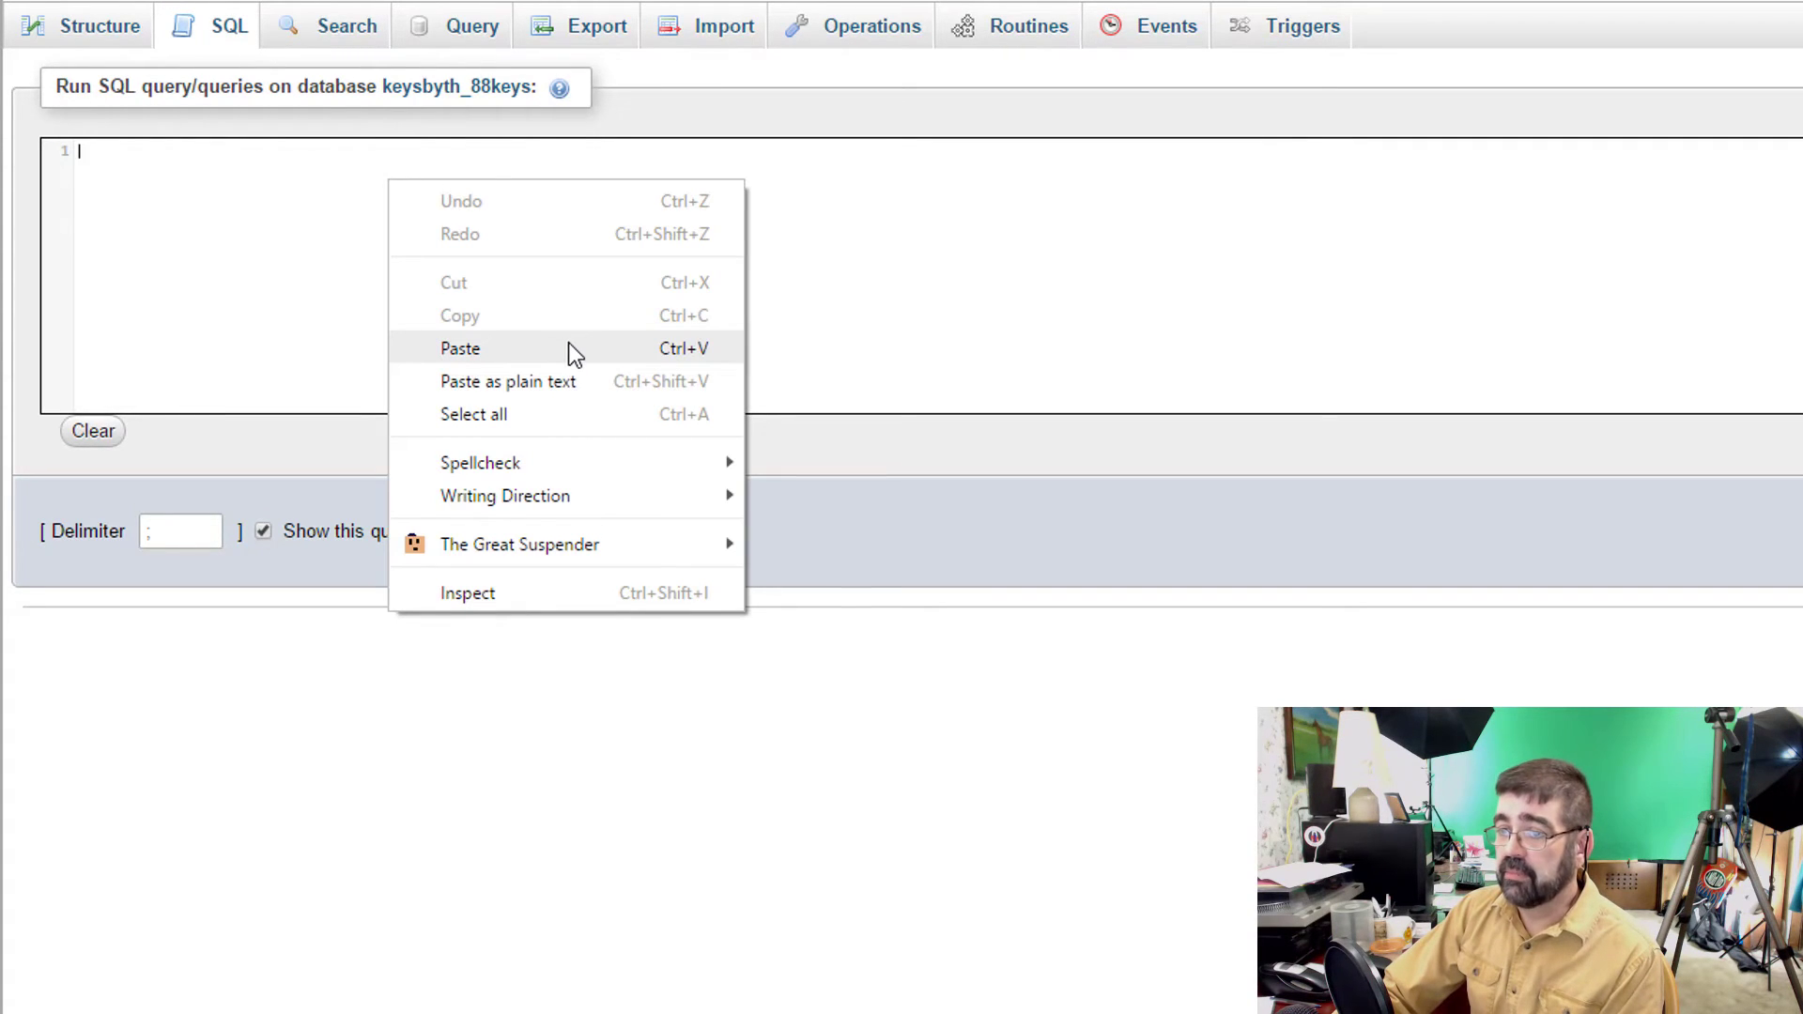
Step: Paste the UPDATE query and change its xxxx table prefix to cyb
{"action": "left_click", "coordinate": [460, 348]}
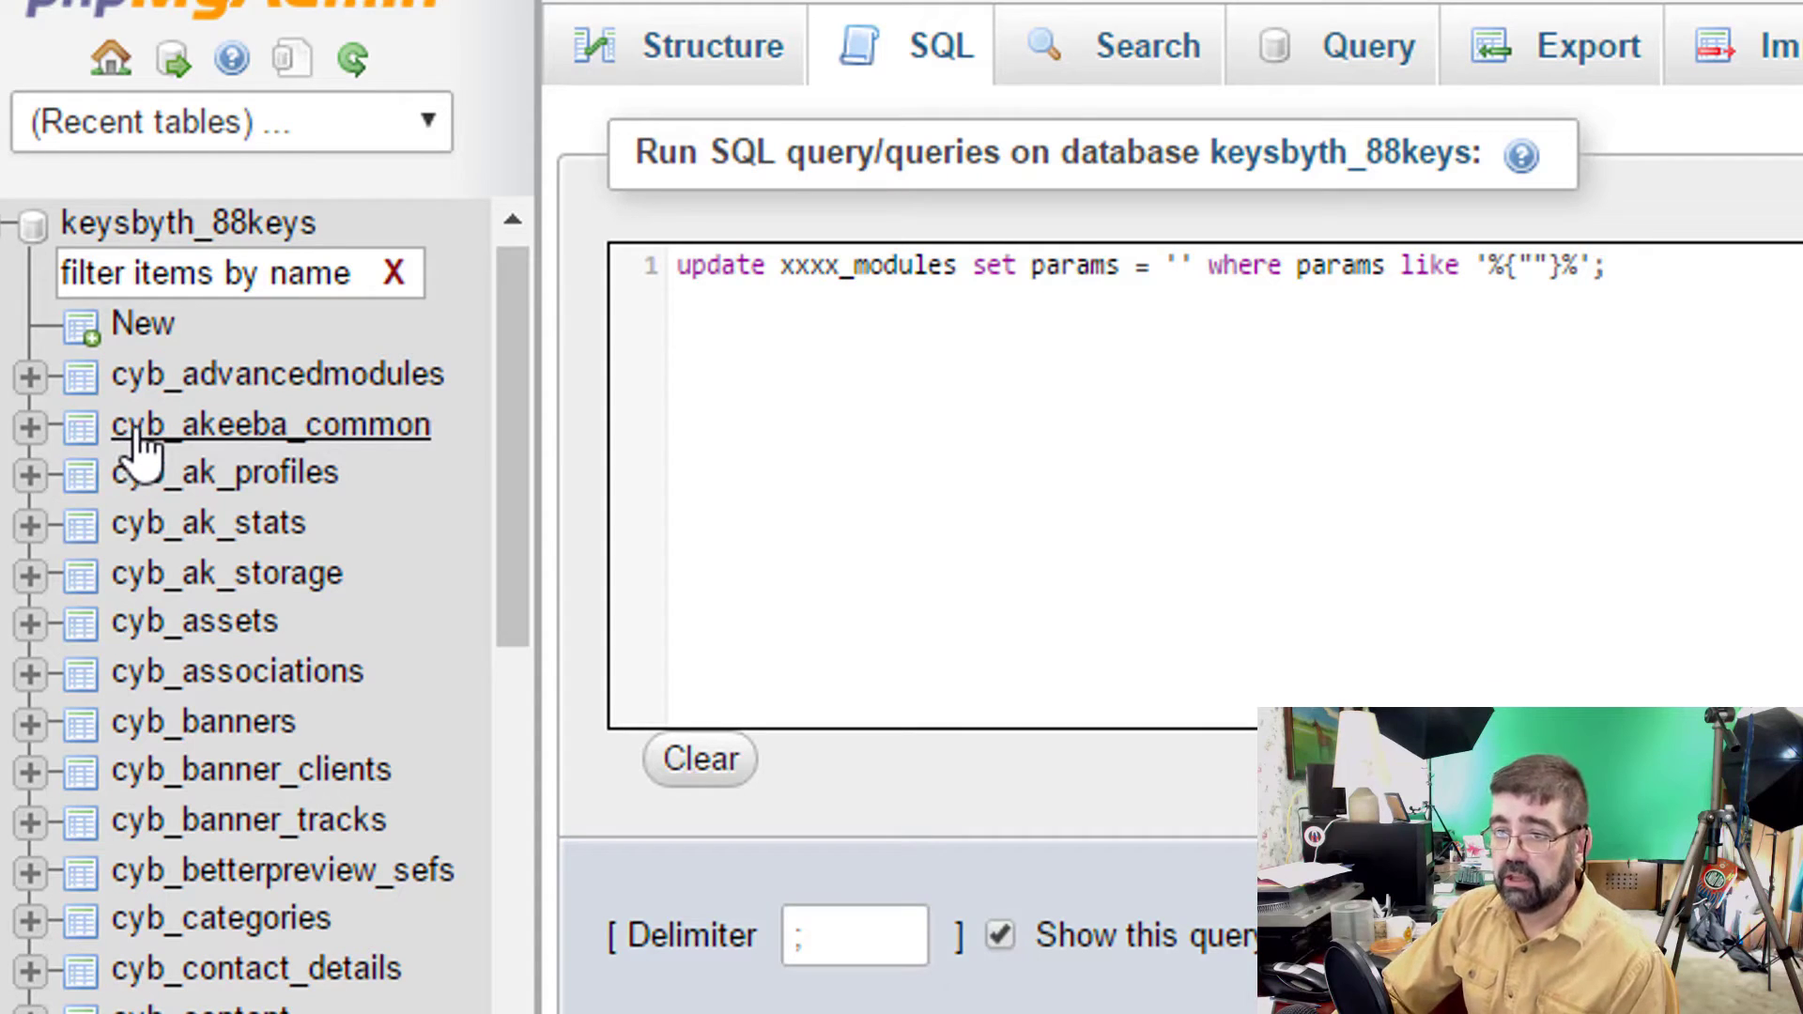
{"action": "mouse_move", "coordinate": [897, 345]}
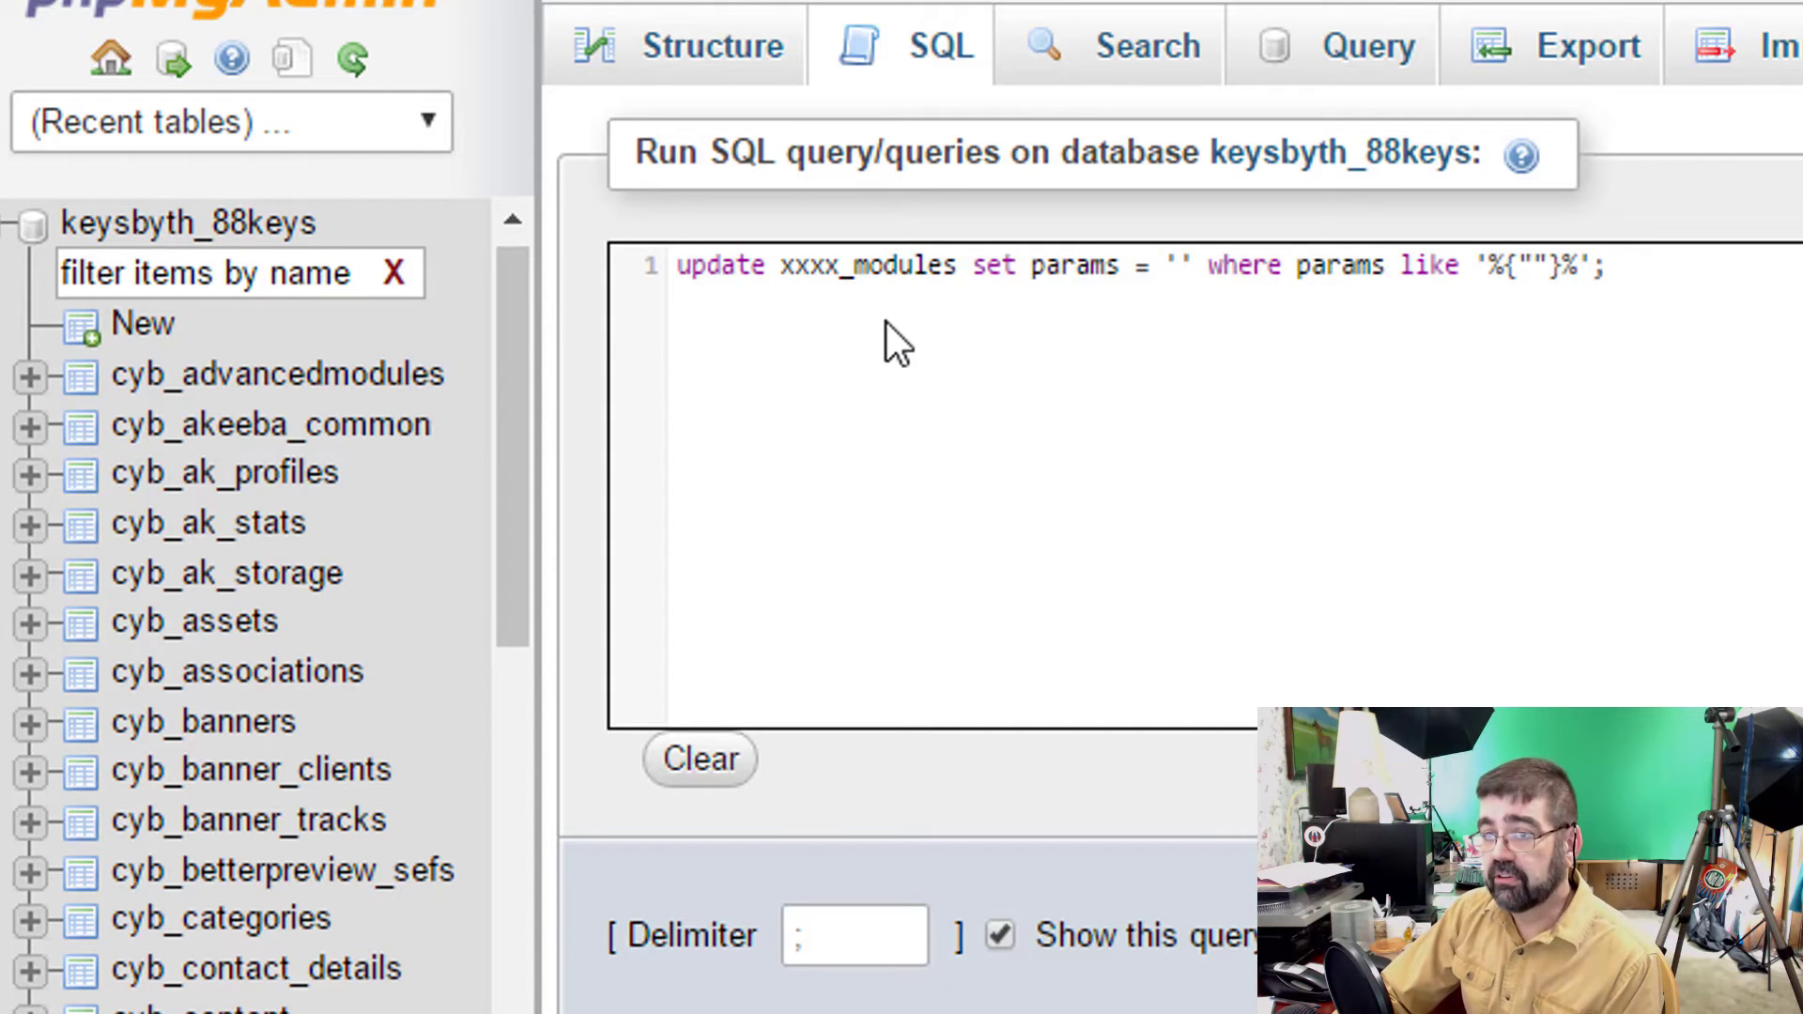
{"action": "double_click", "coordinate": [816, 266]}
{"action": "type", "text": "cyb"}
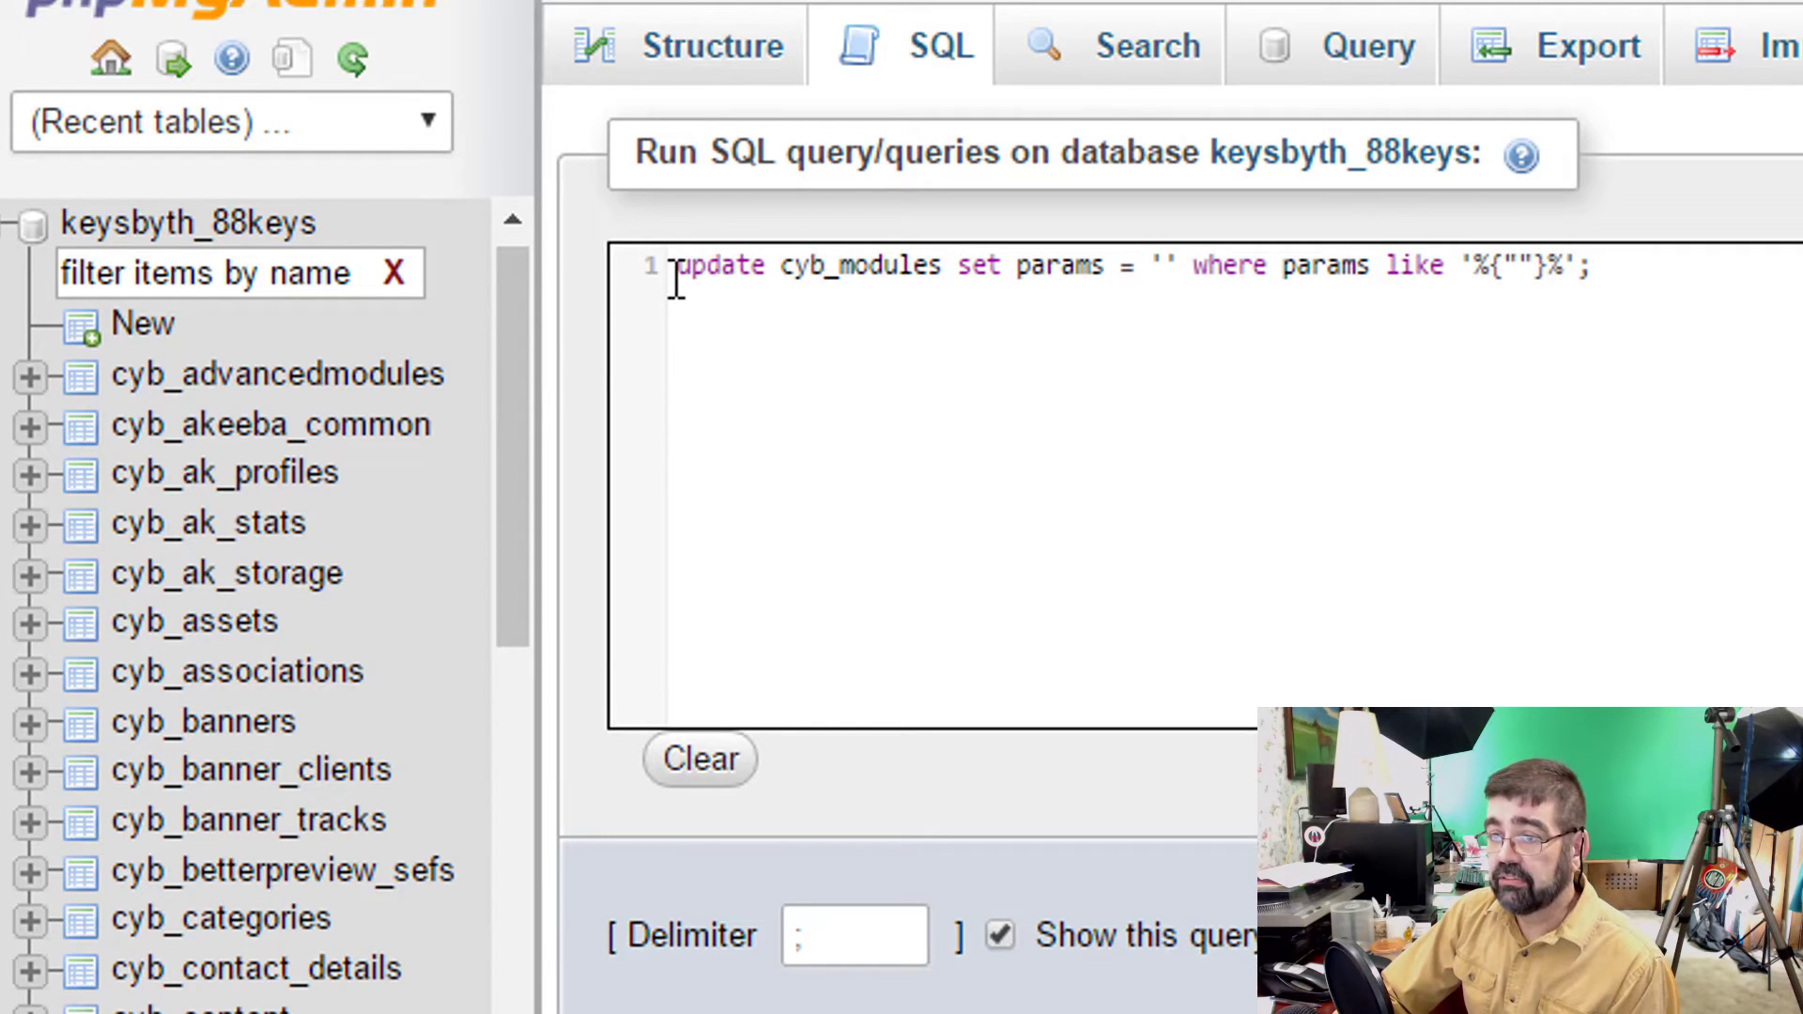
{"action": "left_click", "coordinate": [764, 266]}
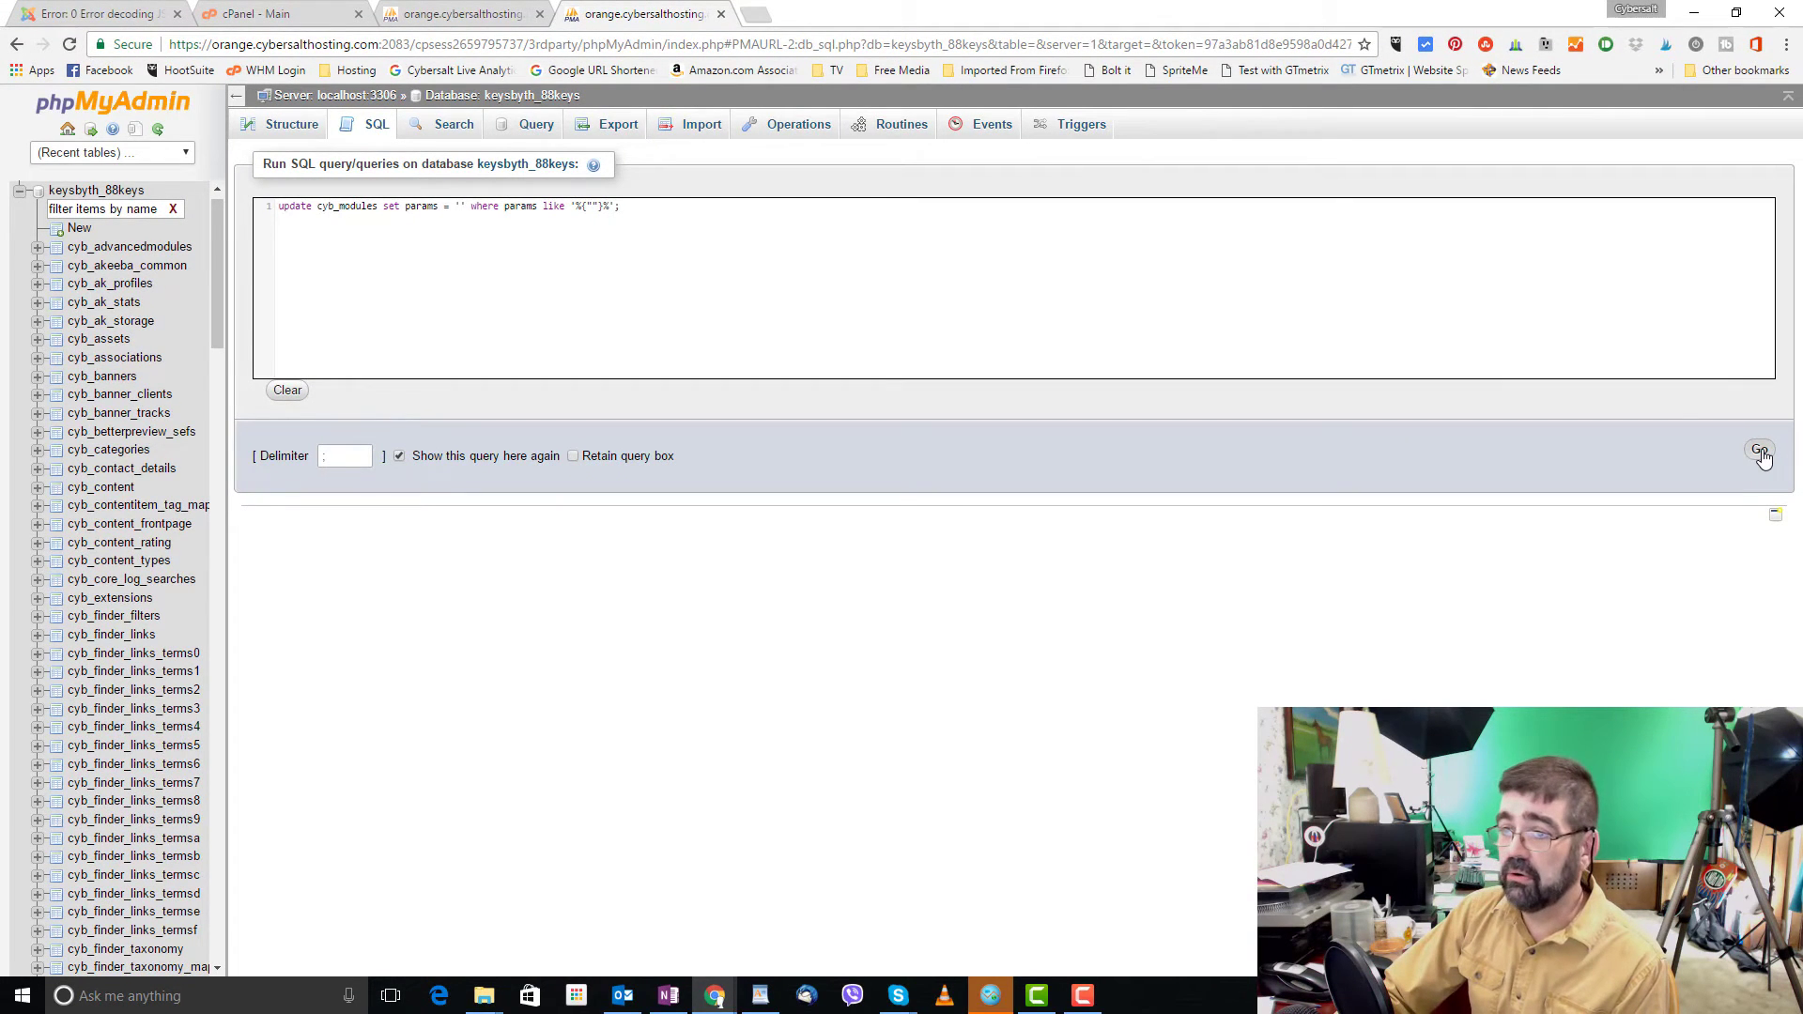
{"action": "left_click", "coordinate": [1761, 449]}
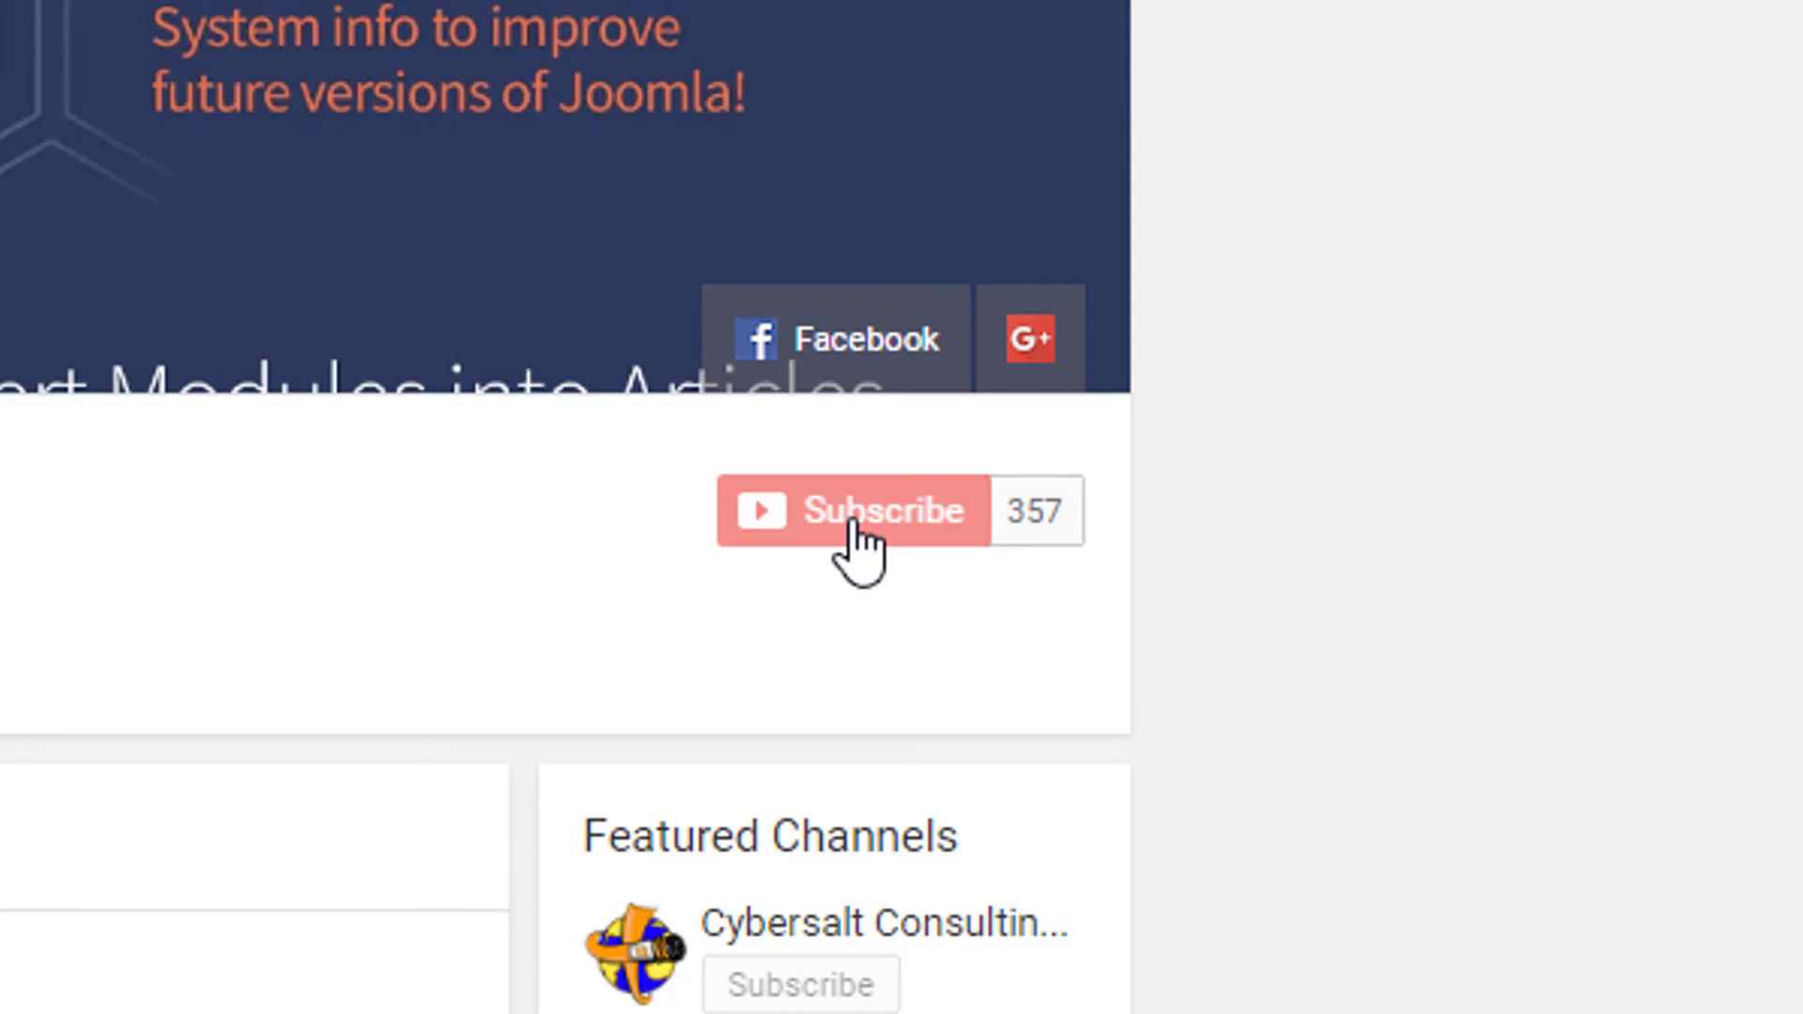
Step: Subscribe to the Basic Joomla Tutorials channel and open its notification bell settings
{"action": "left_click", "coordinate": [854, 511]}
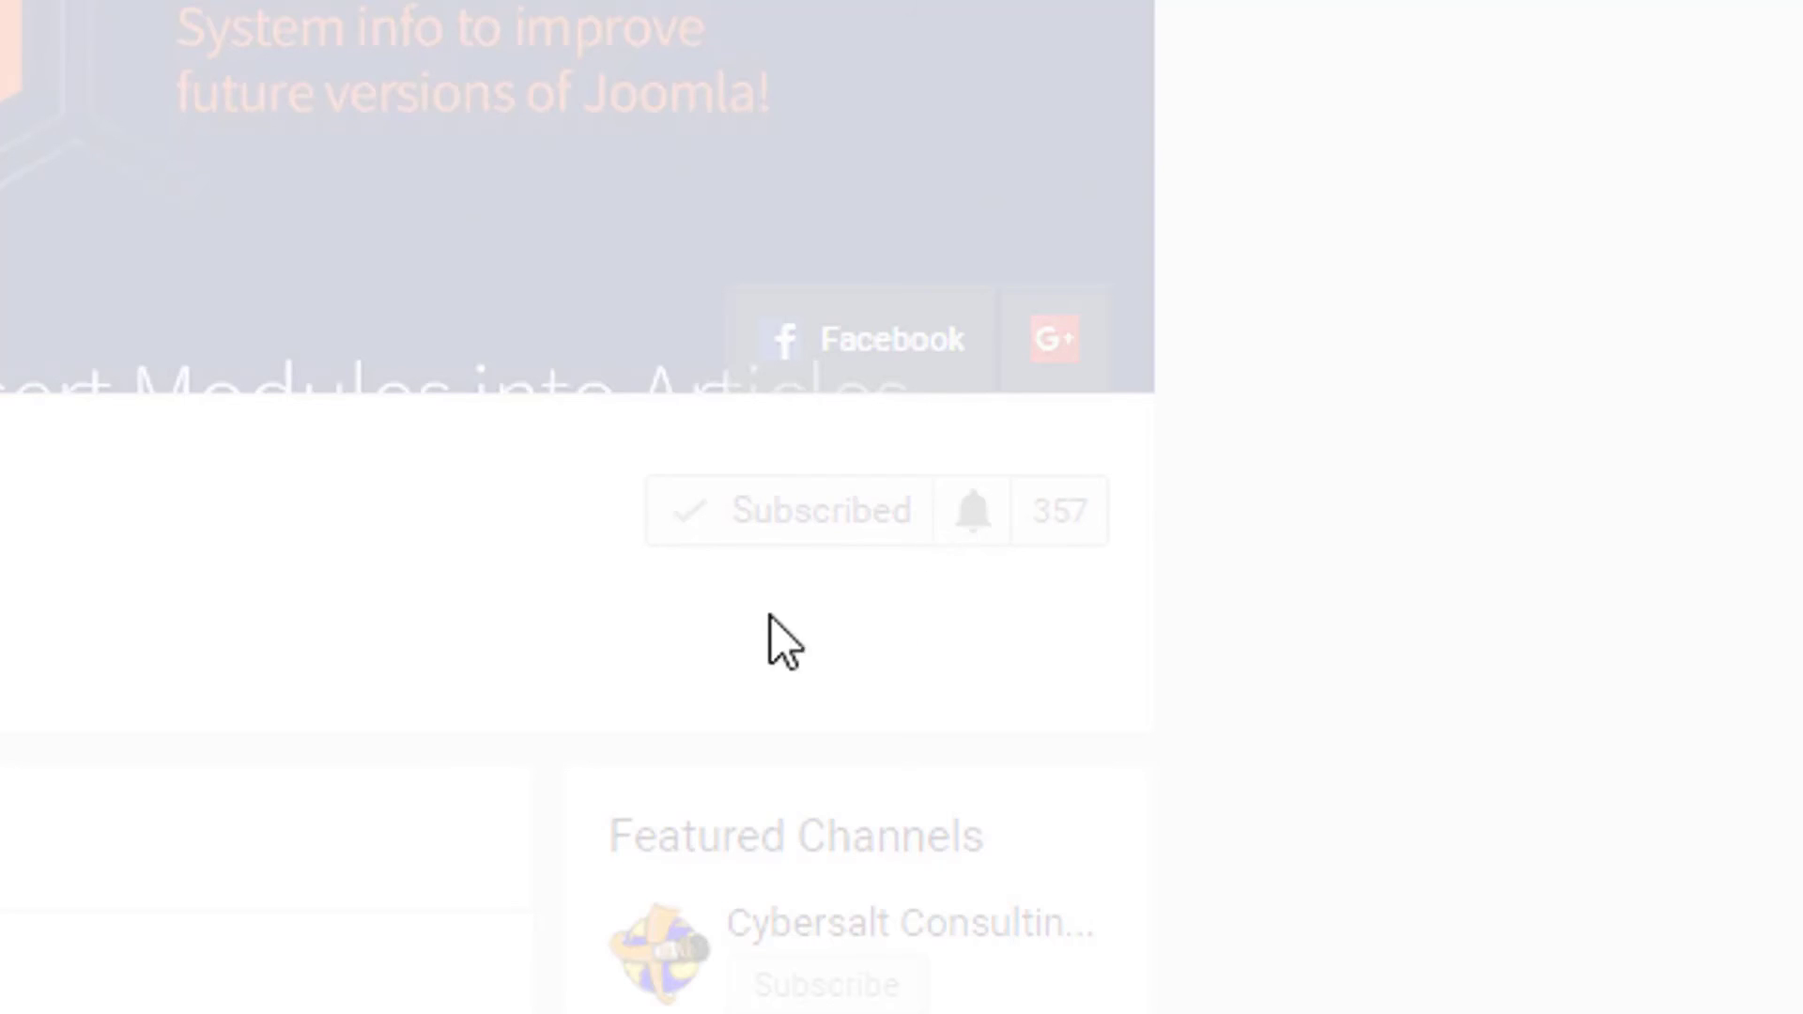
{"action": "left_click", "coordinate": [969, 511]}
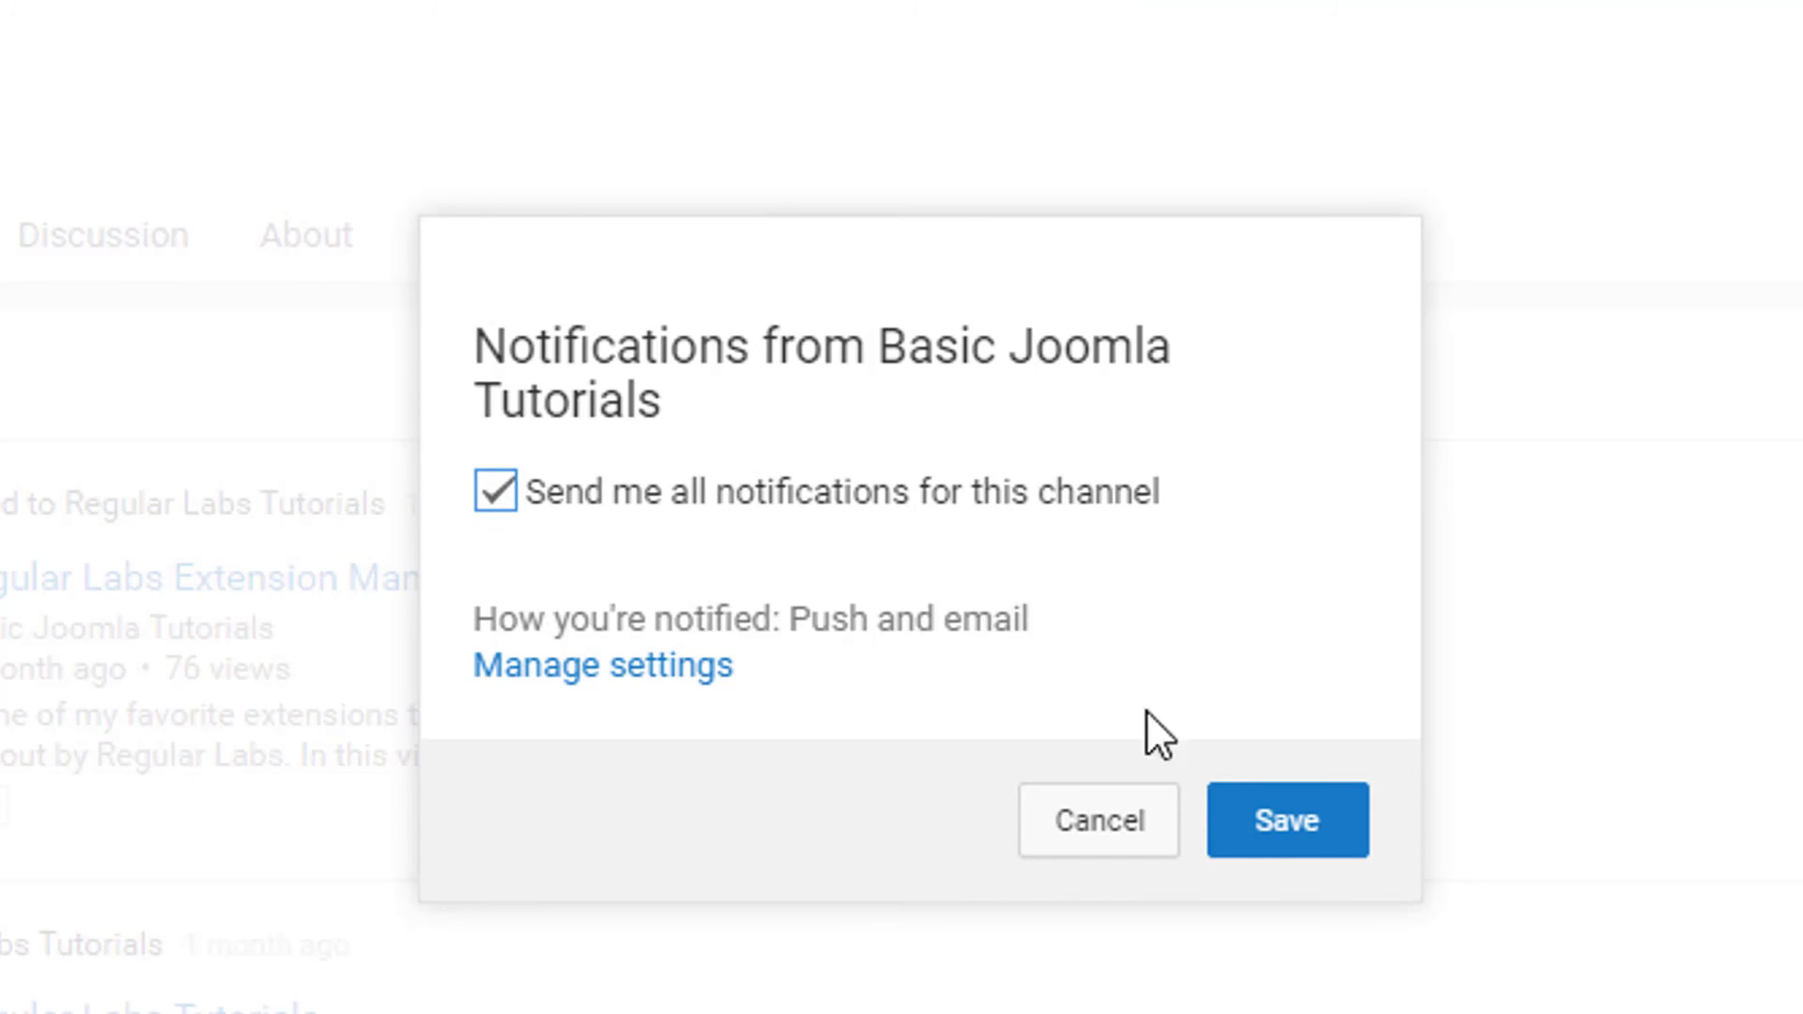